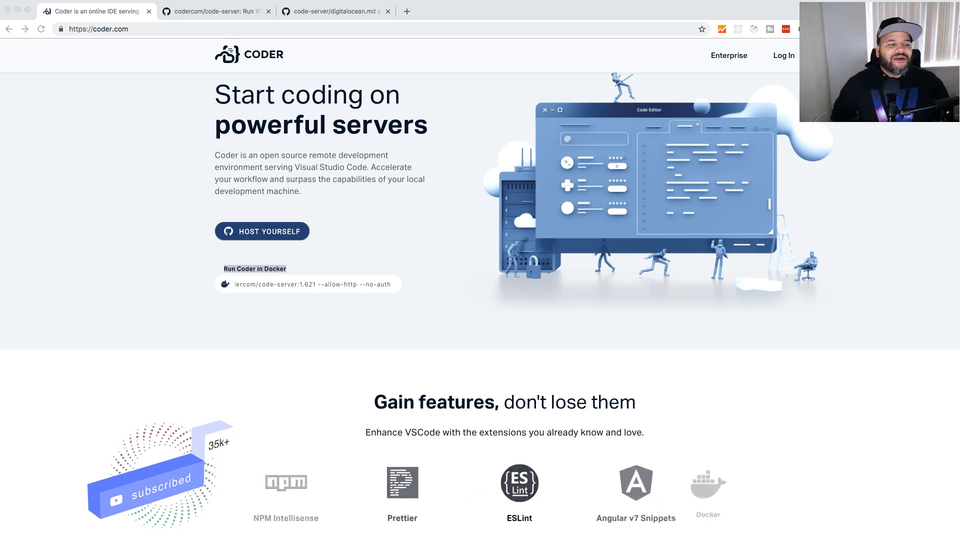
# Step: Browse the Coder homepage and its Enterprise page
pyautogui.scroll(-3)
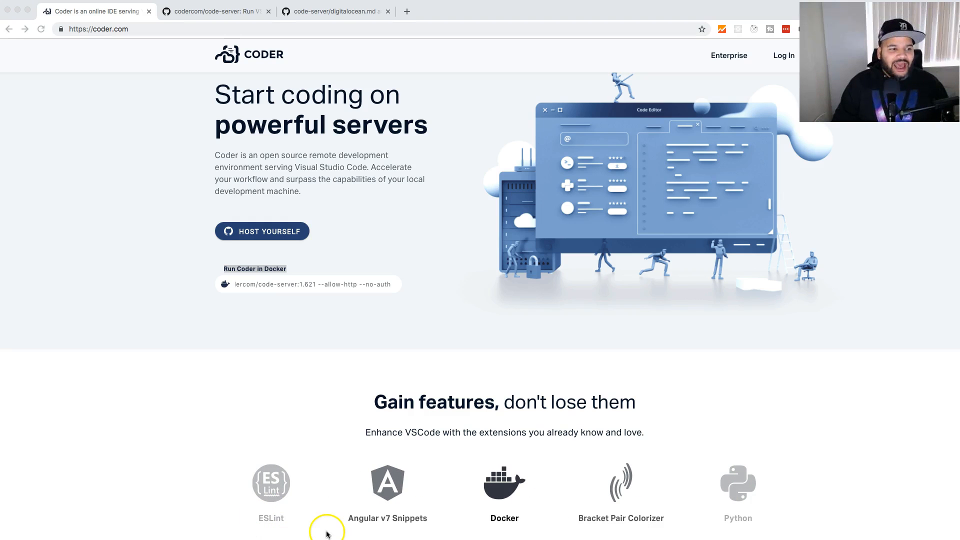
pyautogui.scroll(-3)
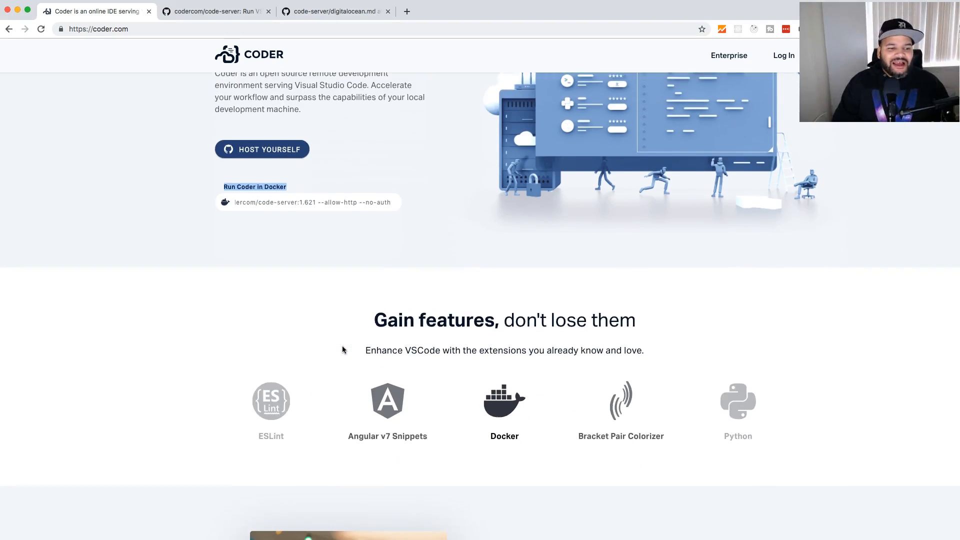
pyautogui.scroll(-3)
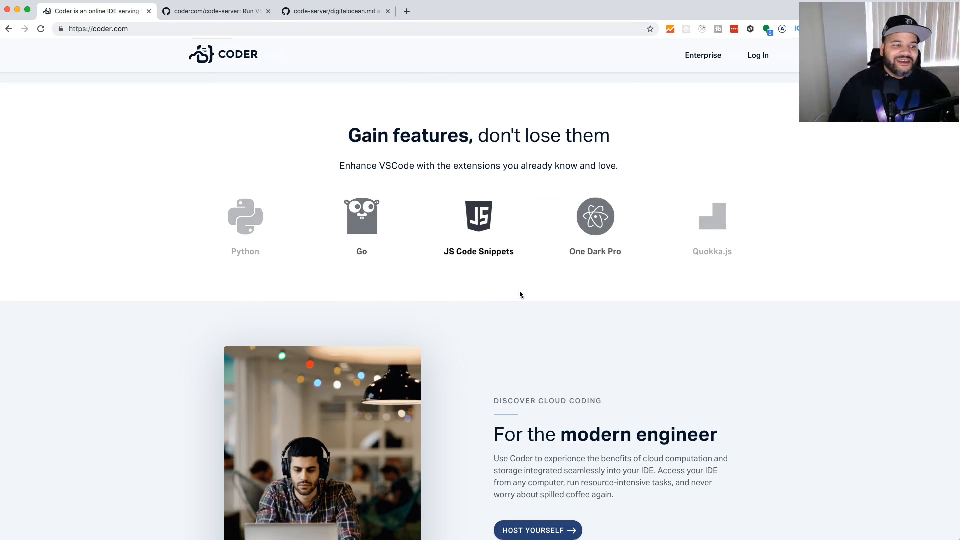
pyautogui.scroll(-3)
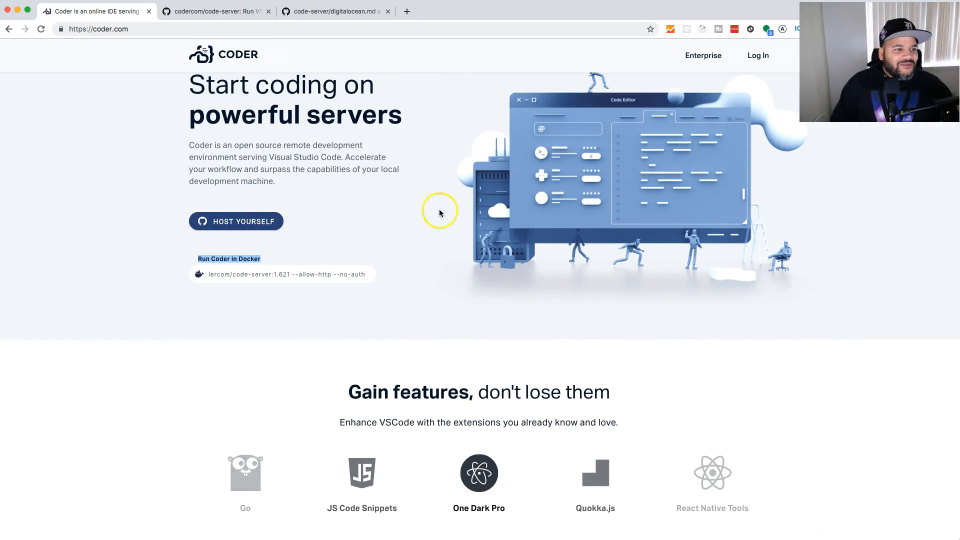
pyautogui.moveTo(575, 232)
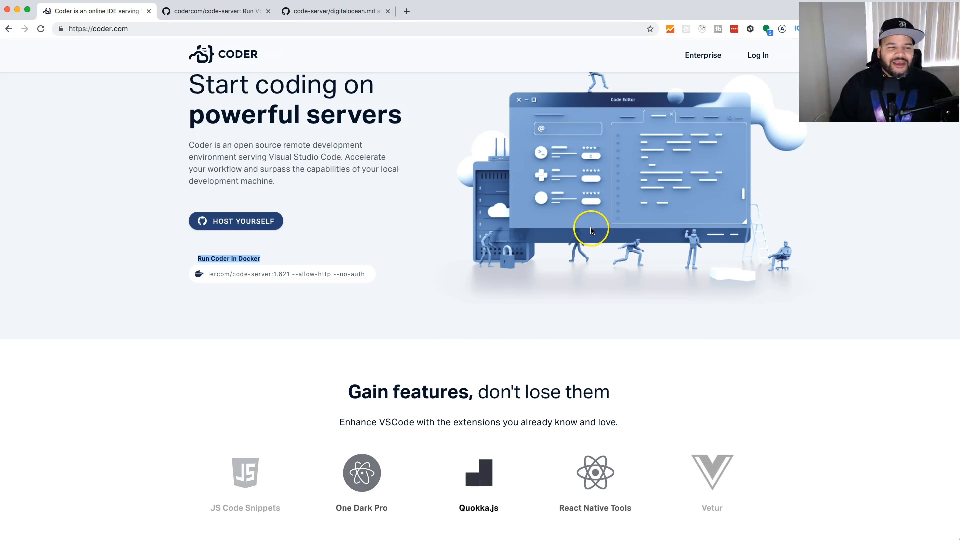
pyautogui.click(702, 55)
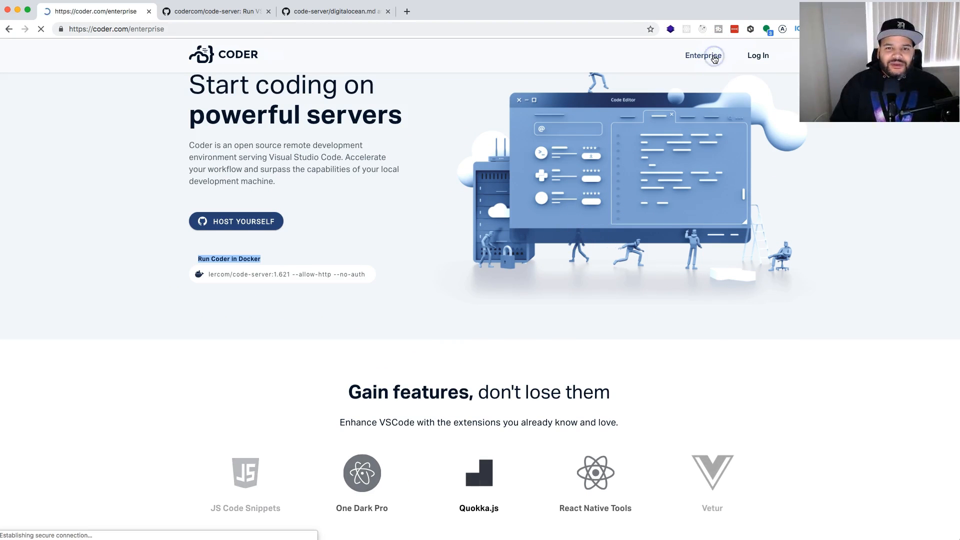
pyautogui.click(703, 55)
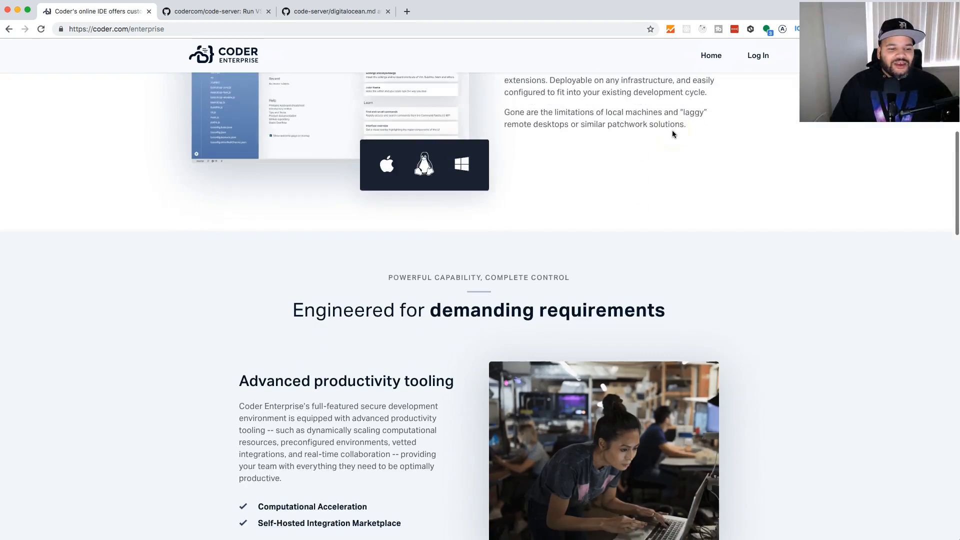
pyautogui.scroll(-3)
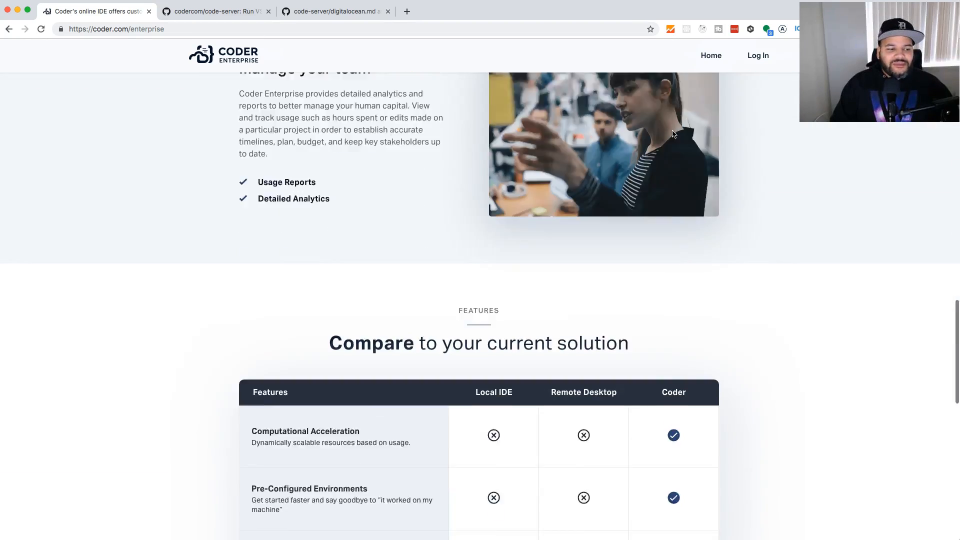
pyautogui.scroll(-3)
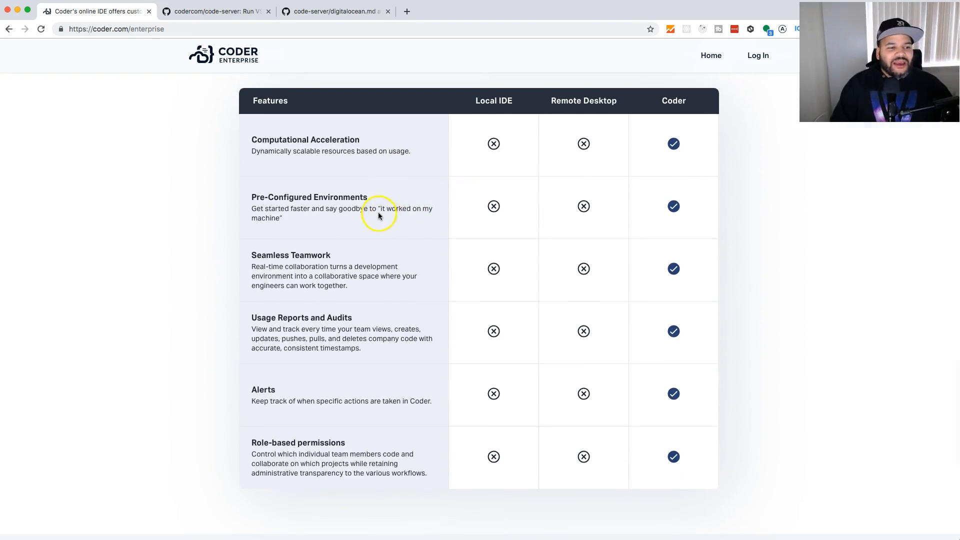
pyautogui.moveTo(462, 211)
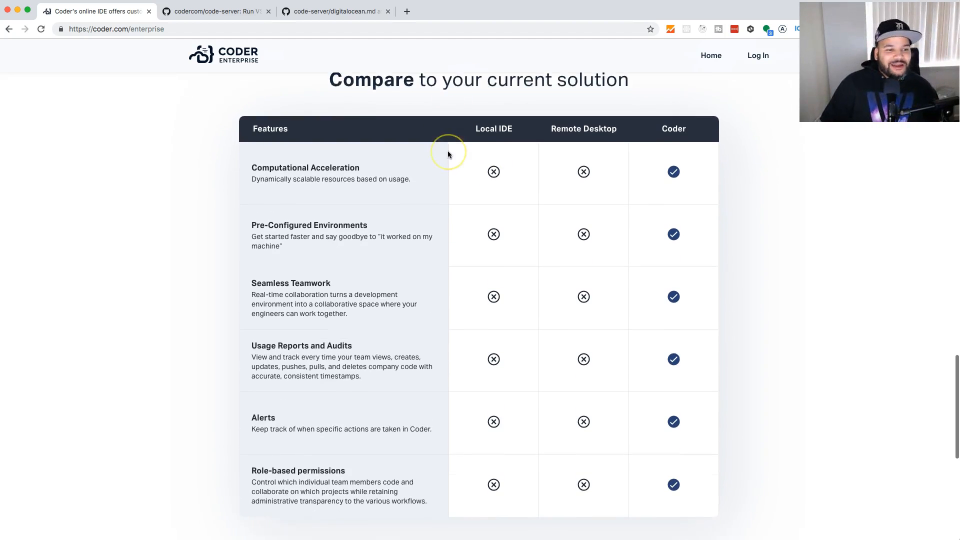
# Step: Scroll the homepage down and back, then open code-server on GitHub via HOST YOURSELF
pyautogui.scroll(-3)
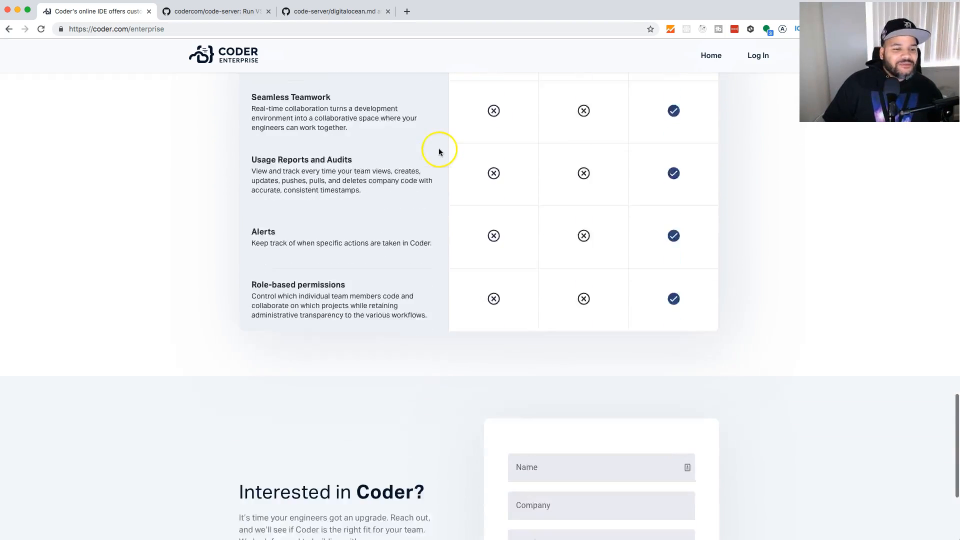
pyautogui.scroll(-3)
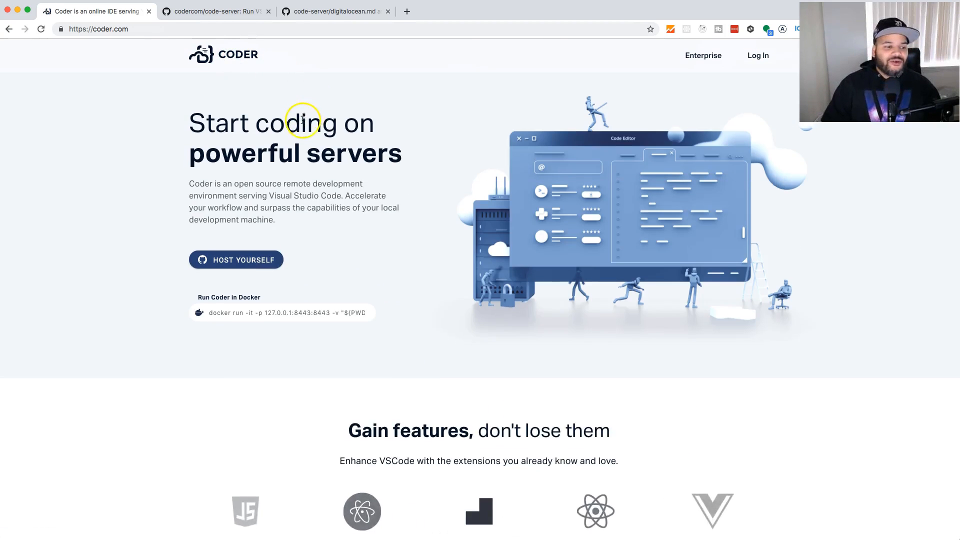
pyautogui.scroll(-3)
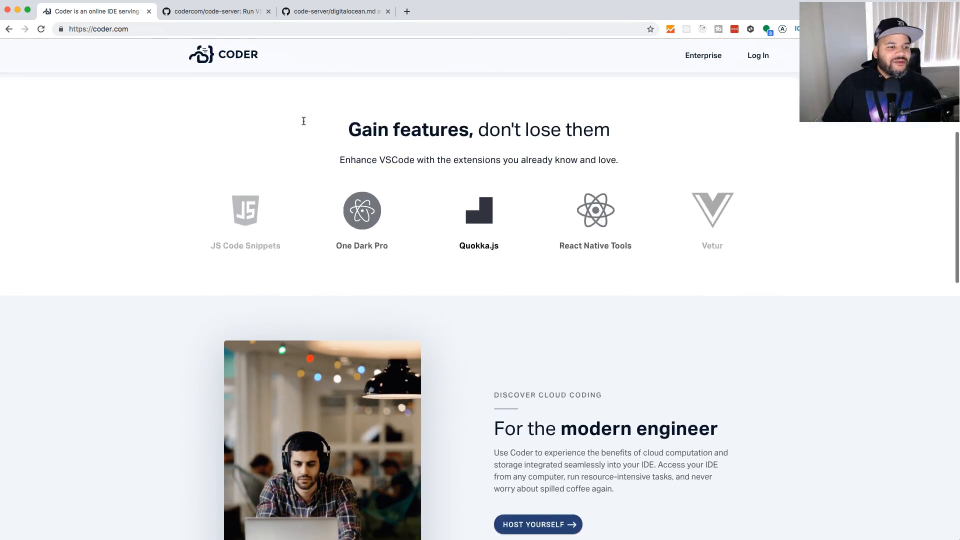
pyautogui.scroll(-3)
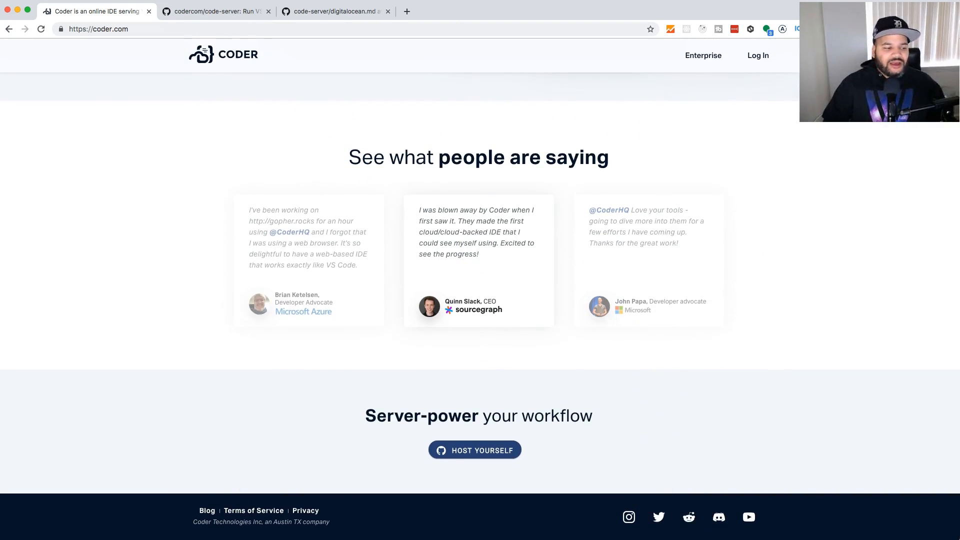
pyautogui.scroll(3)
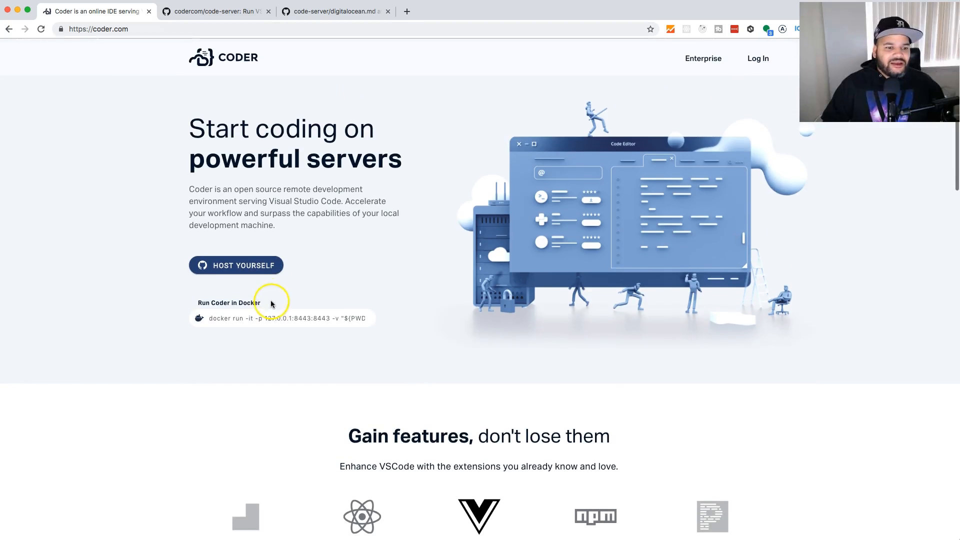
pyautogui.scroll(-3)
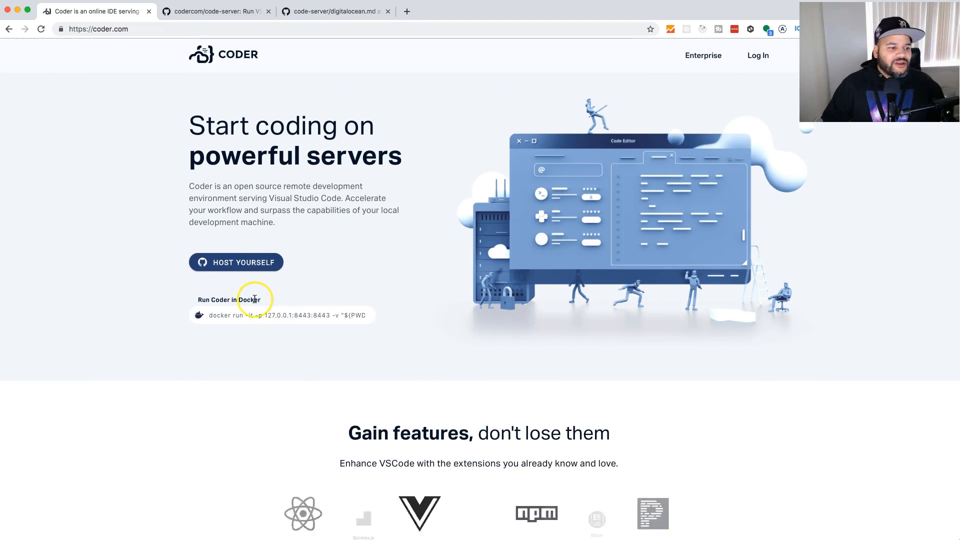
pyautogui.click(235, 262)
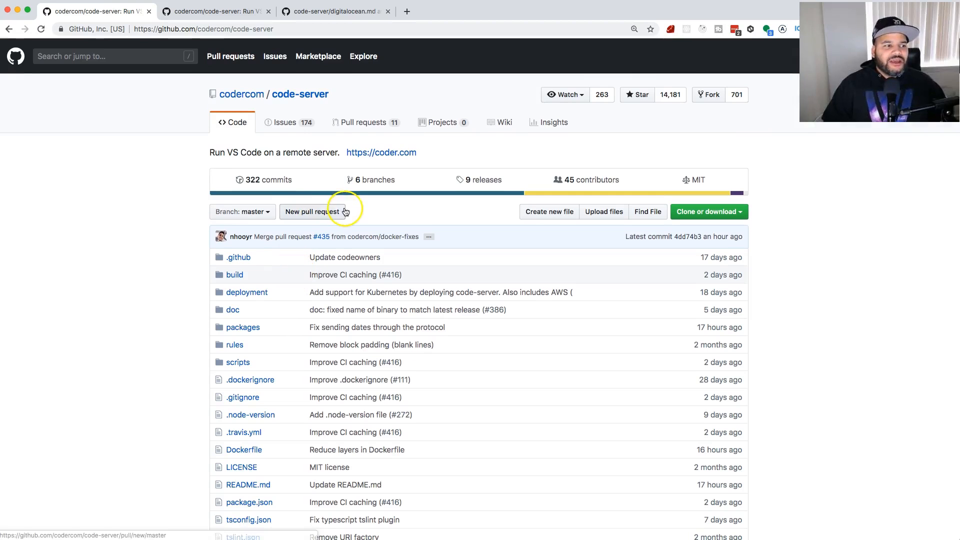
pyautogui.moveTo(346, 112)
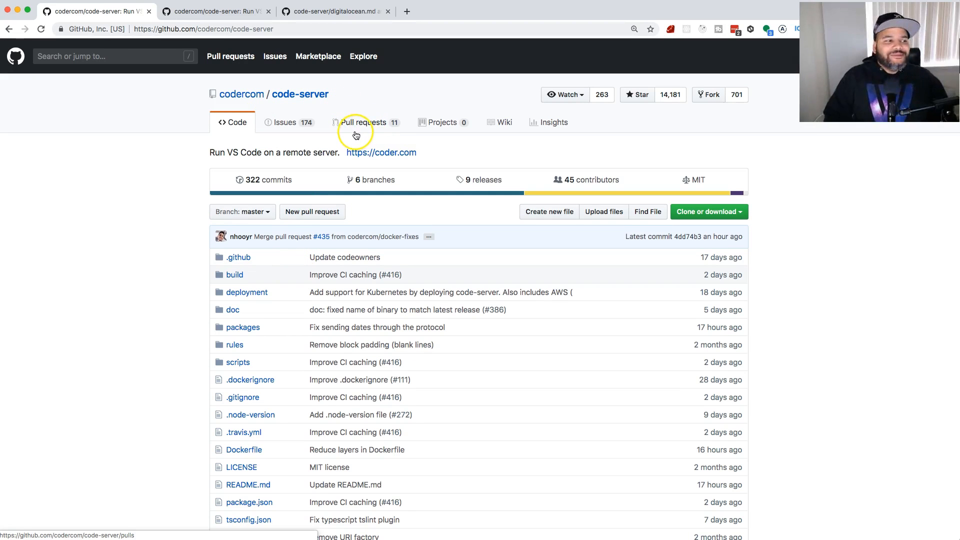
# Step: Read the code-server README down to Getting Started and follow 'Download a binary'
pyautogui.scroll(-3)
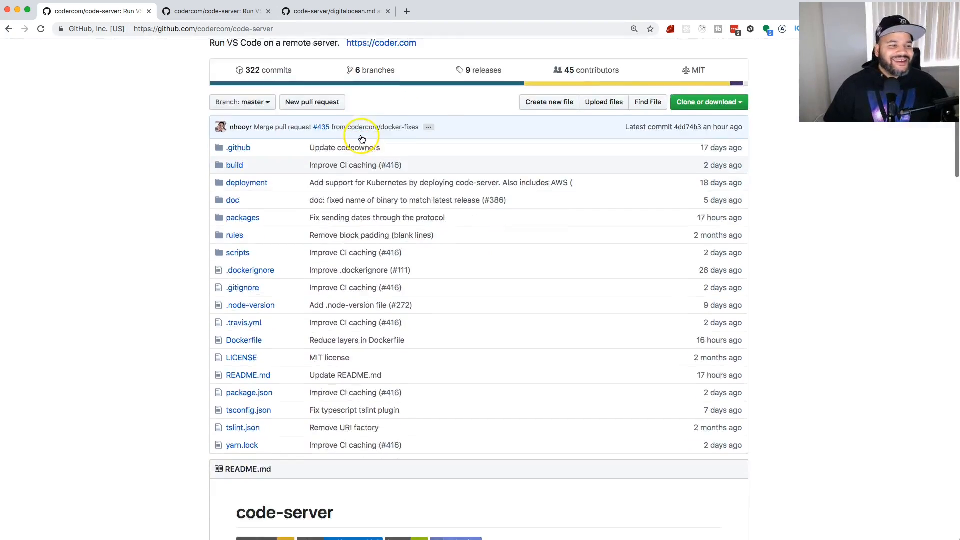
pyautogui.scroll(-3)
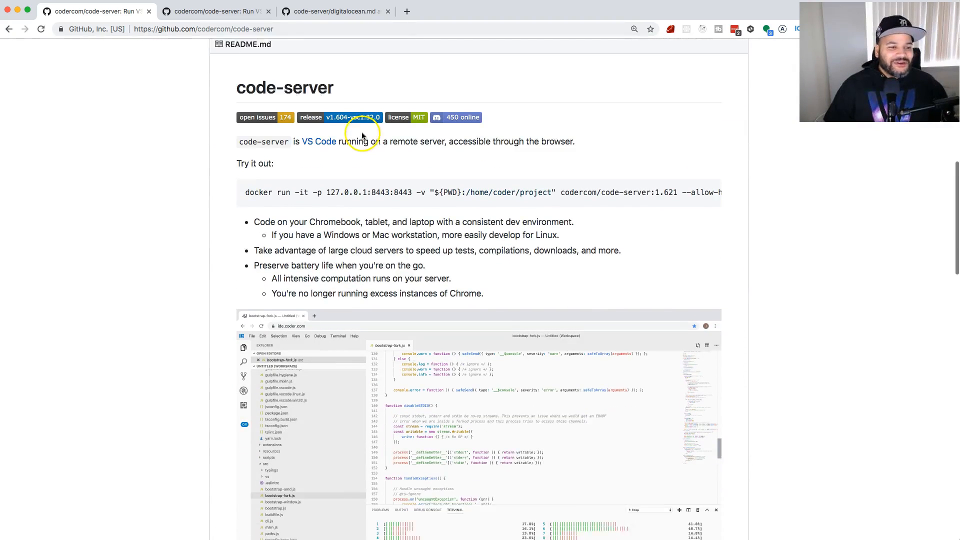
pyautogui.scroll(-3)
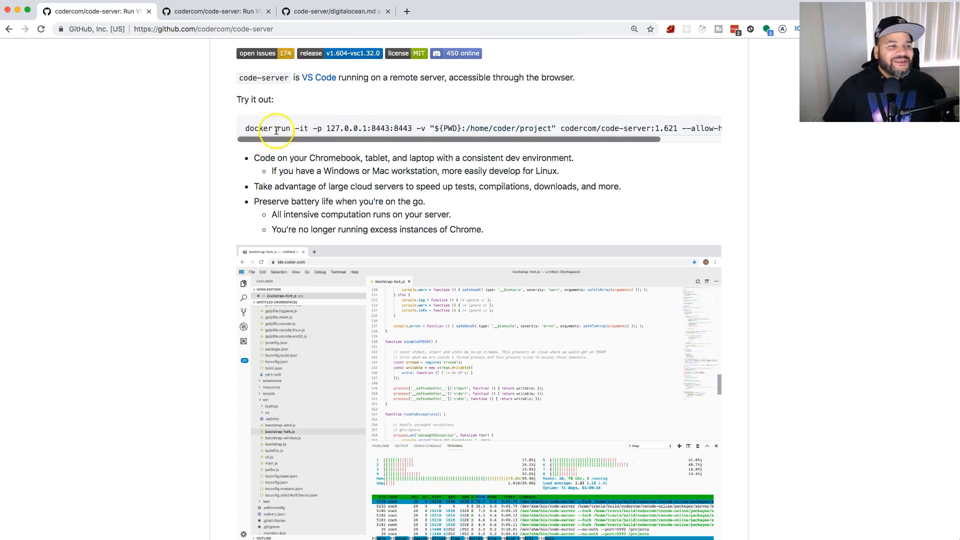
pyautogui.scroll(-3)
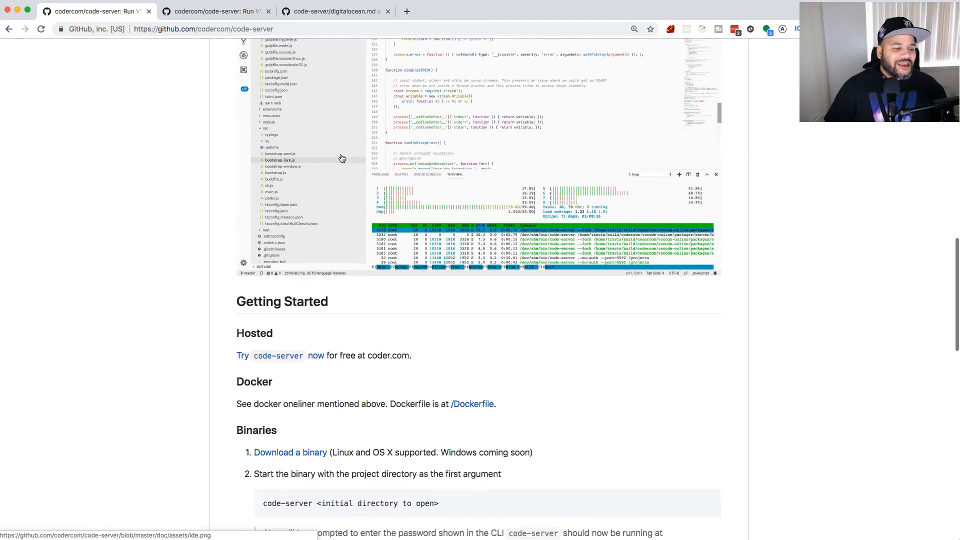
pyautogui.scroll(-3)
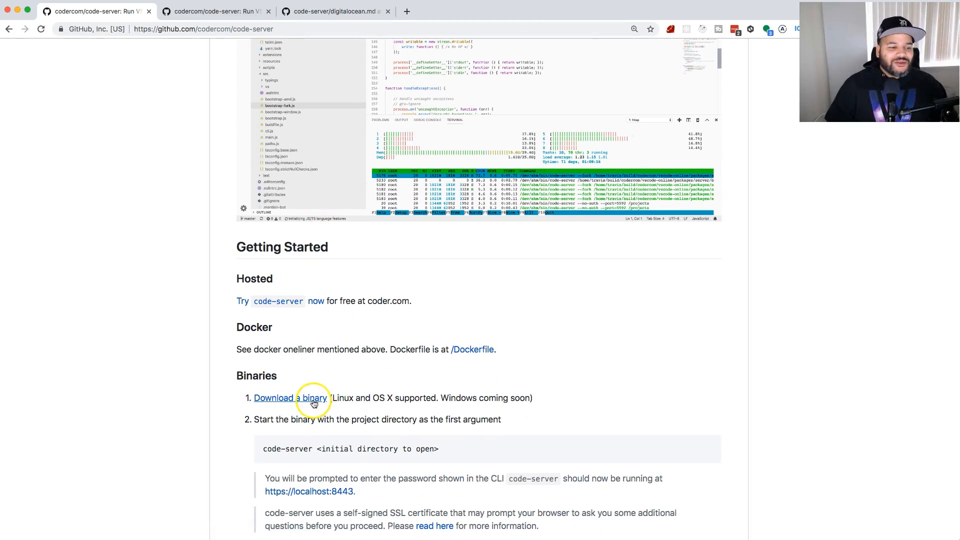
pyautogui.click(313, 398)
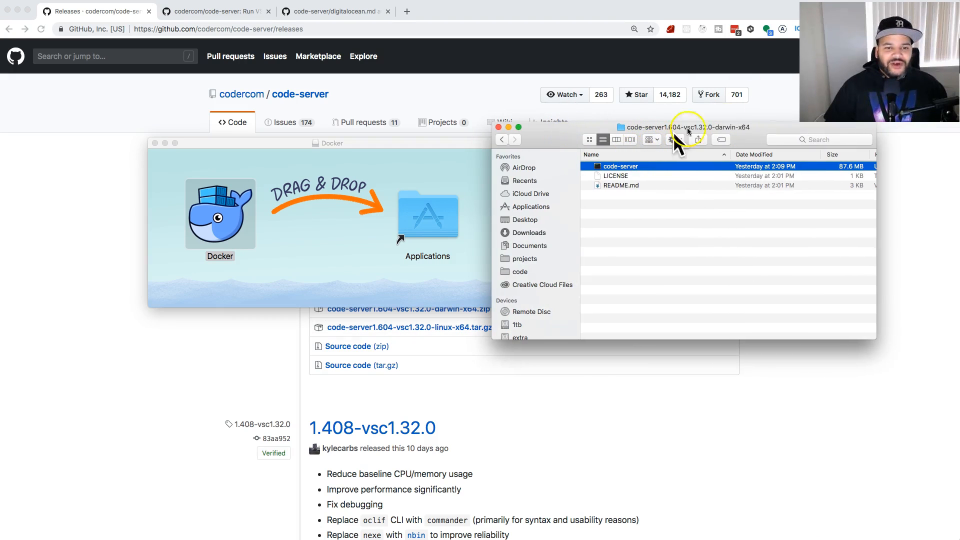
pyautogui.moveTo(562, 174)
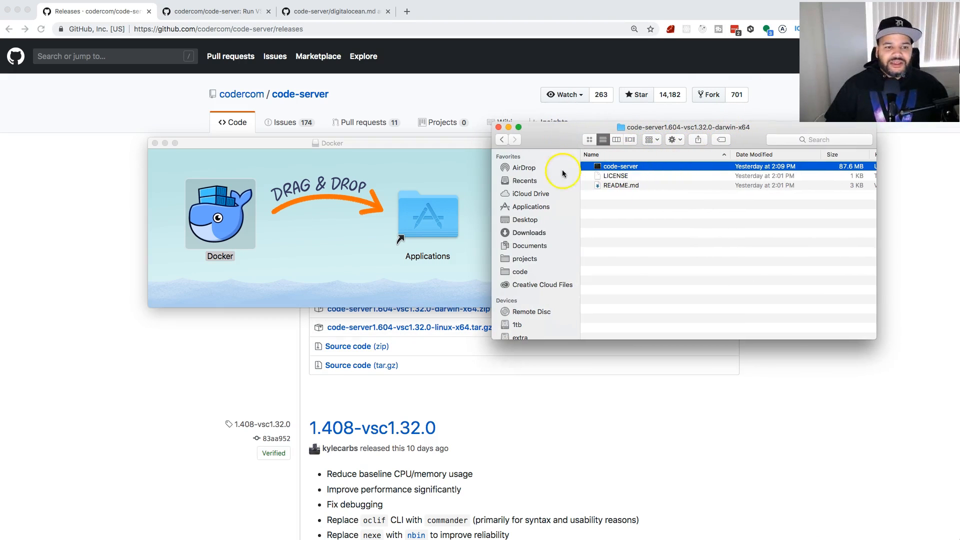
pyautogui.click(529, 232)
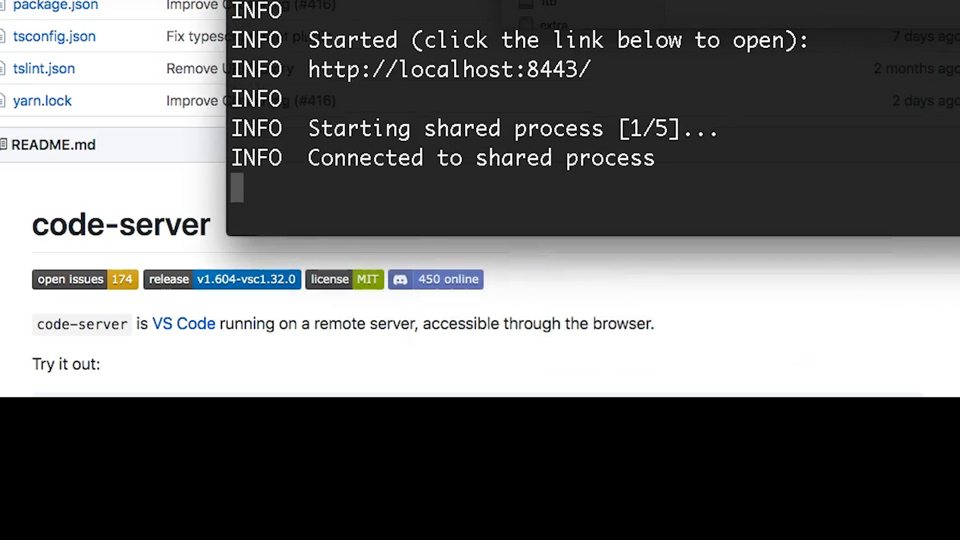
pyautogui.click(409, 6)
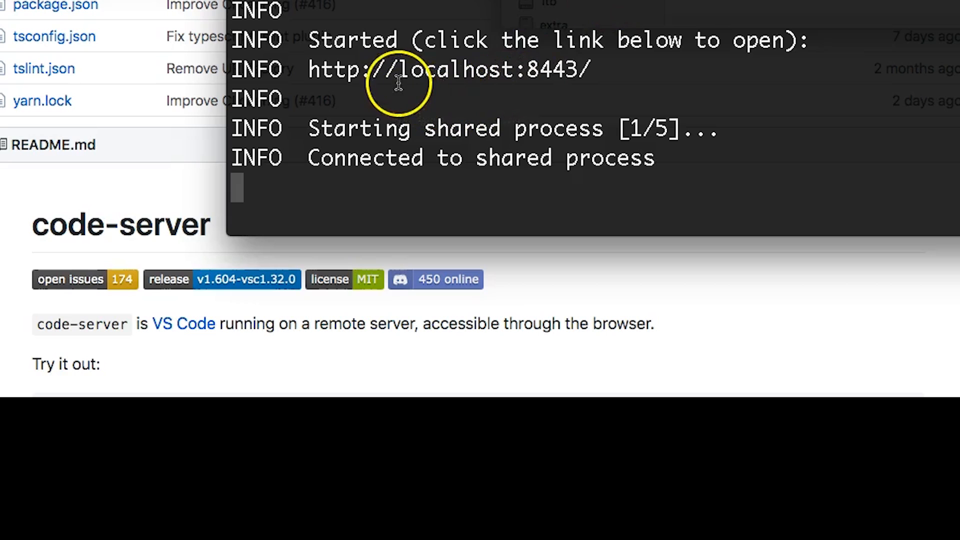
pyautogui.moveTo(624, 69)
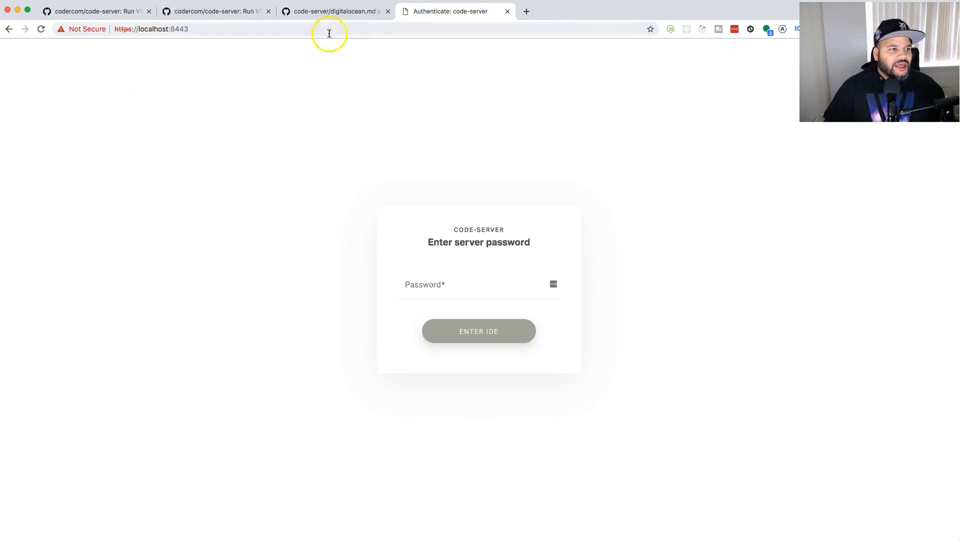
# Step: Bypass the localhost:8443 certificate warning with Advanced and 'Proceed to localhost (unsafe)'
pyautogui.click(151, 29)
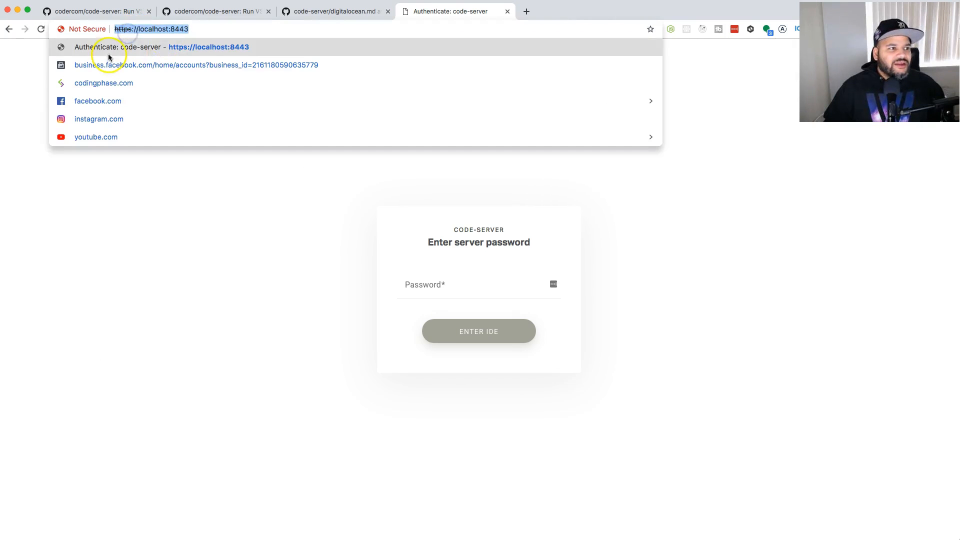
pyautogui.click(85, 29)
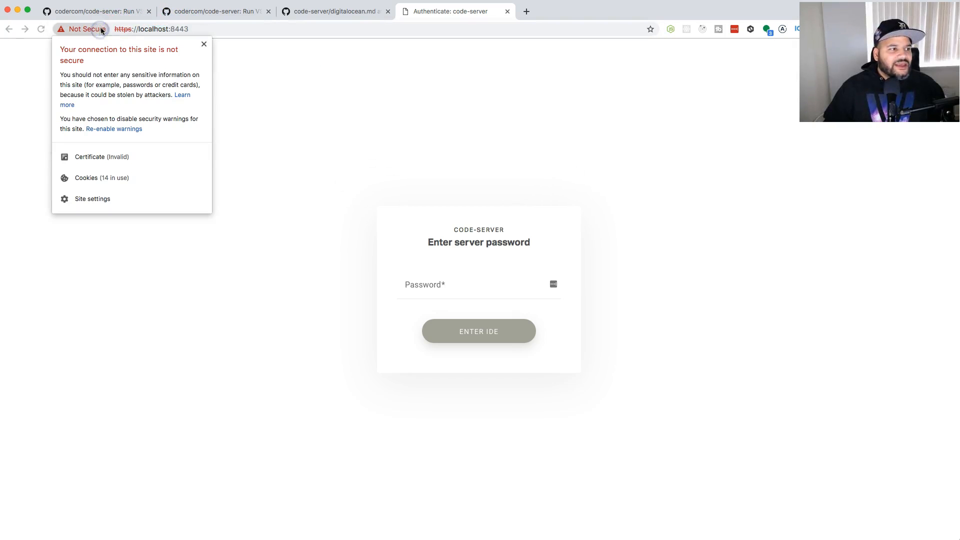
pyautogui.click(151, 29)
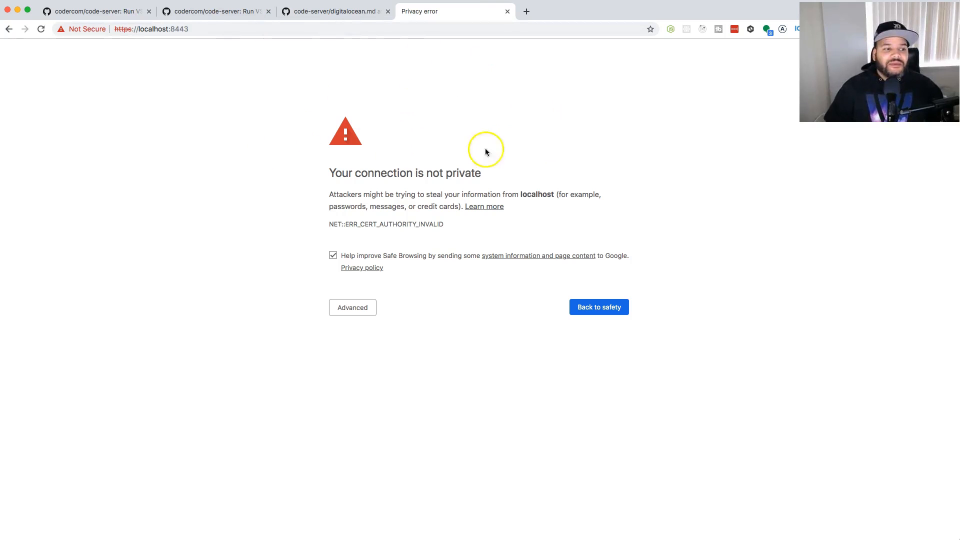
pyautogui.moveTo(420, 248)
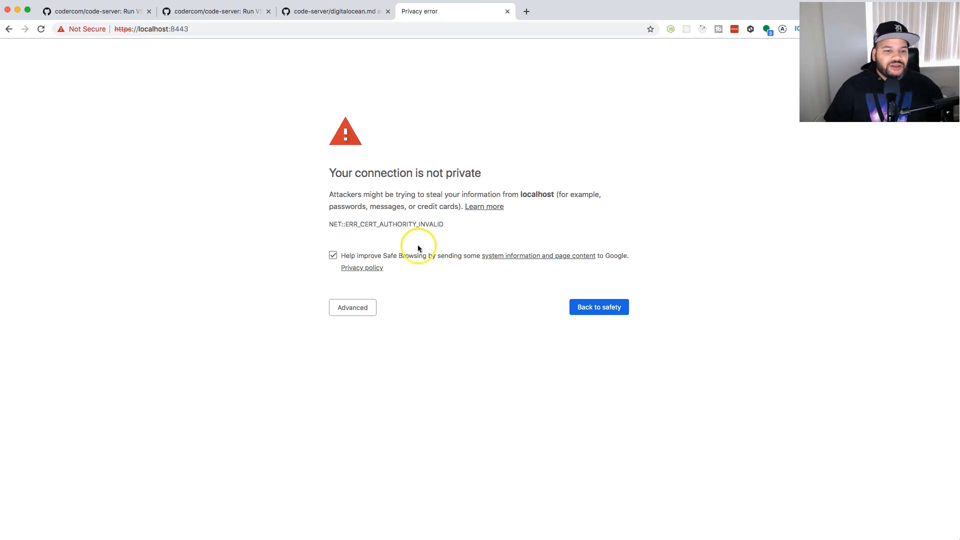
pyautogui.click(352, 306)
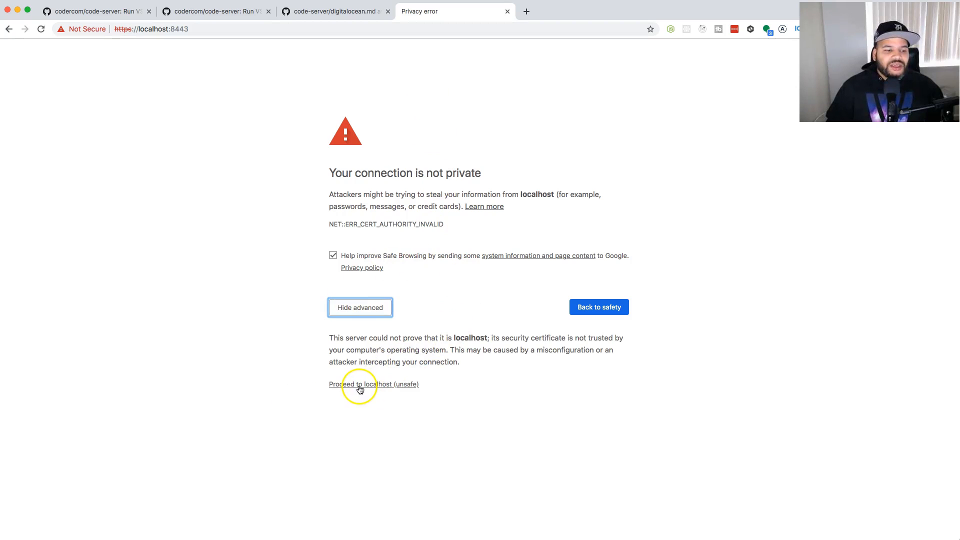
pyautogui.click(374, 384)
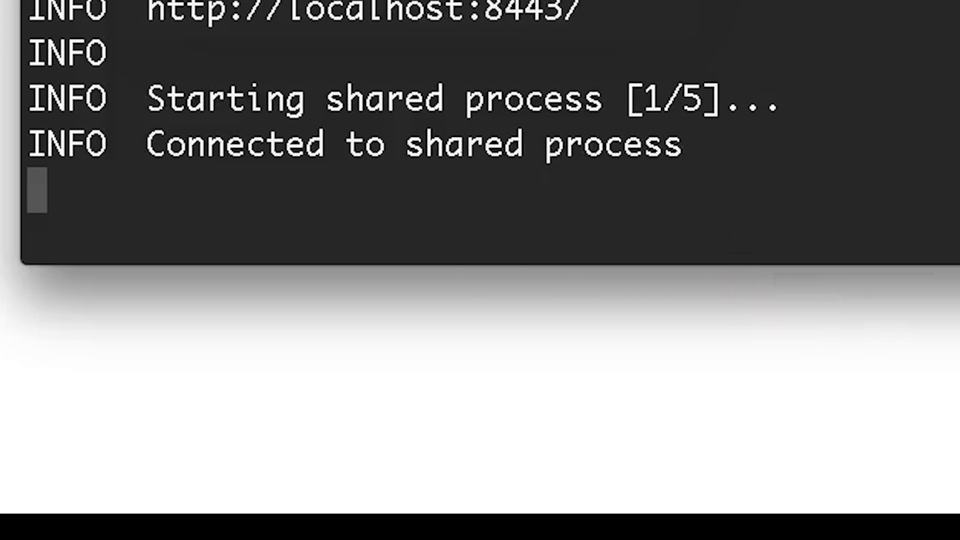
# Step: Paste the server password into the code-server login Password field
pyautogui.rightClick(466, 29)
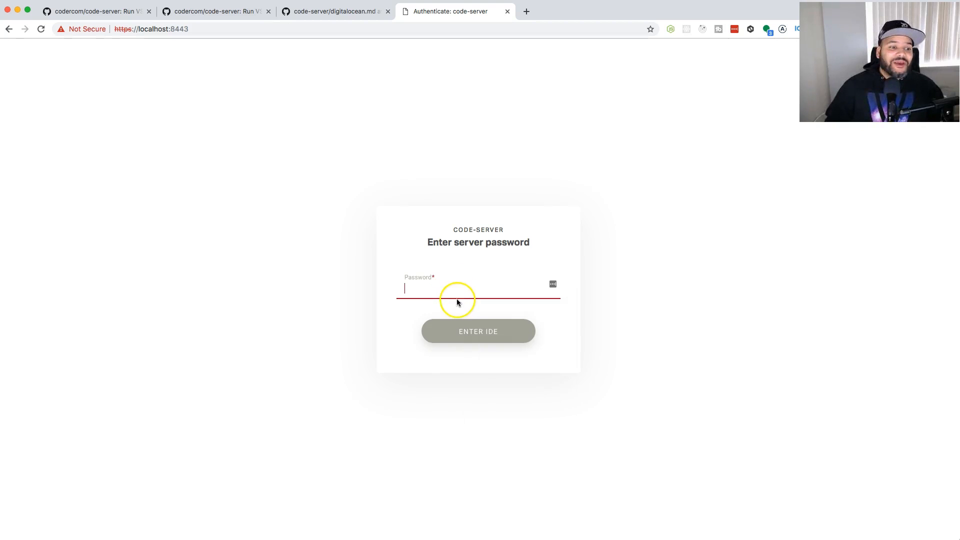
pyautogui.moveTo(446, 286)
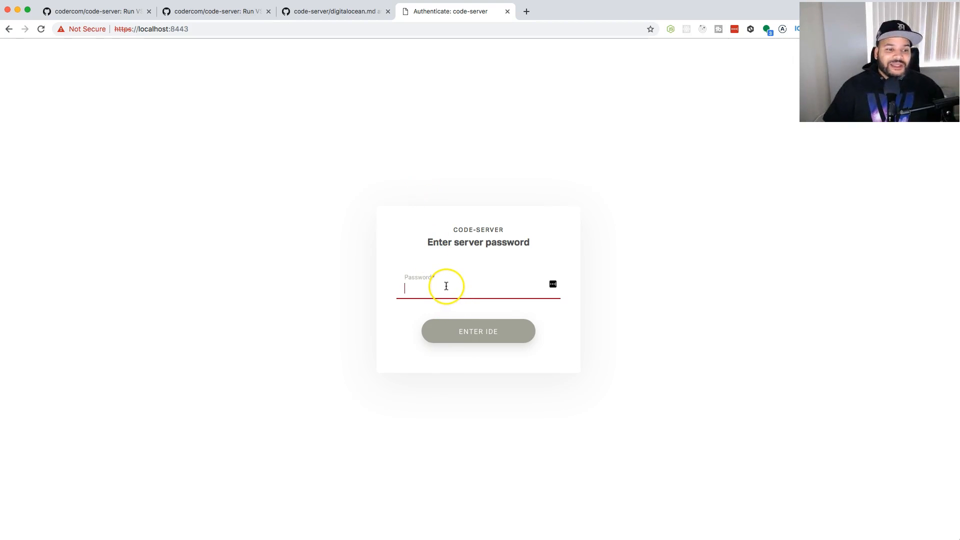
pyautogui.rightClick(447, 286)
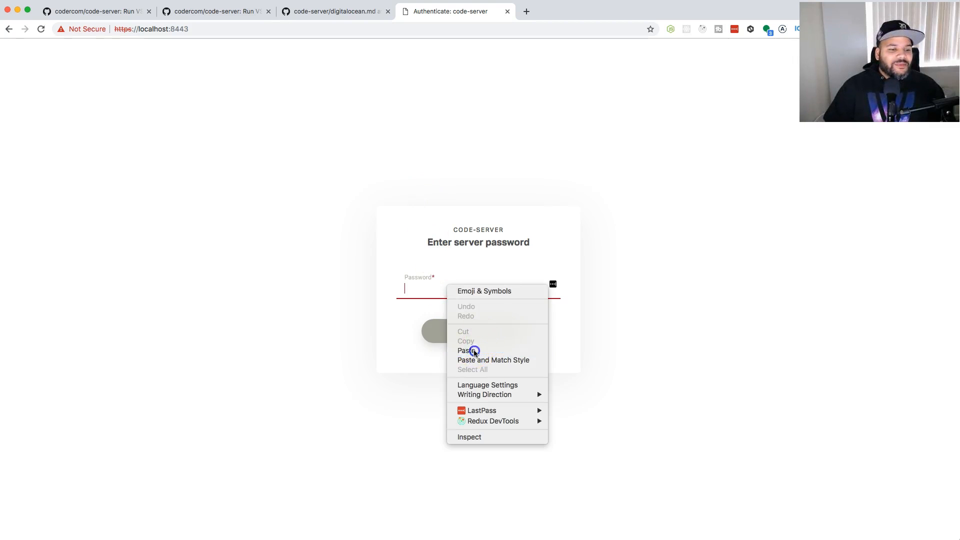
pyautogui.click(467, 350)
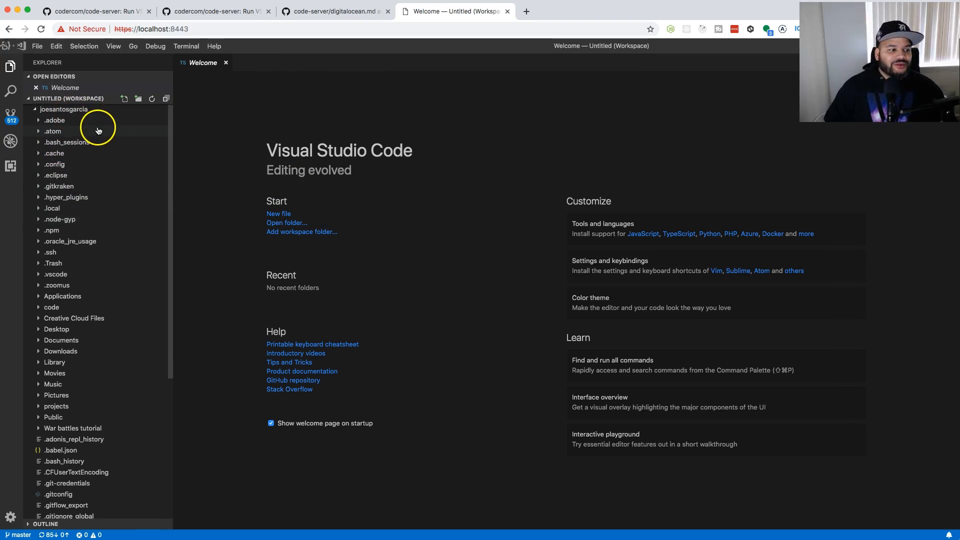
pyautogui.moveTo(172, 163)
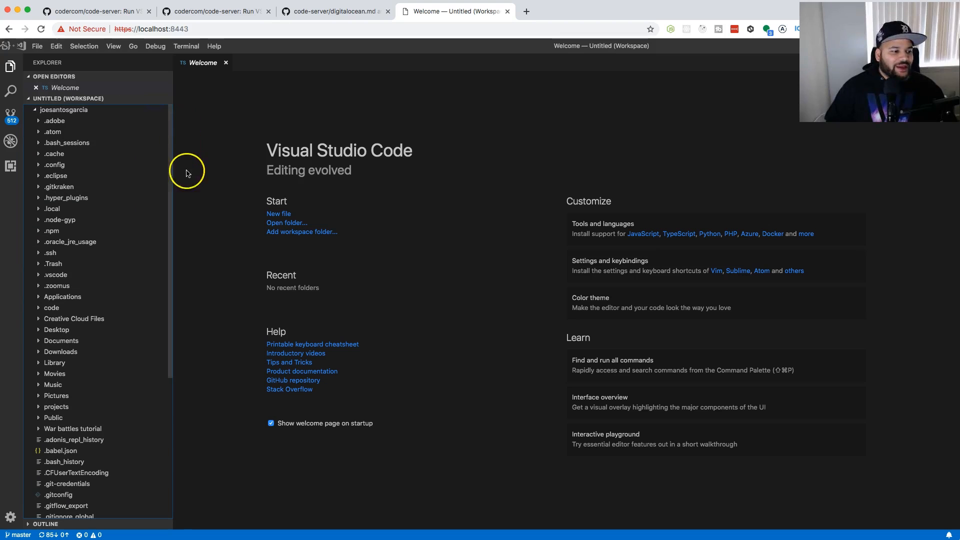
# Step: Expand projects > frame-email, open dist/index.html, collapse dist and expand src
pyautogui.scroll(-3)
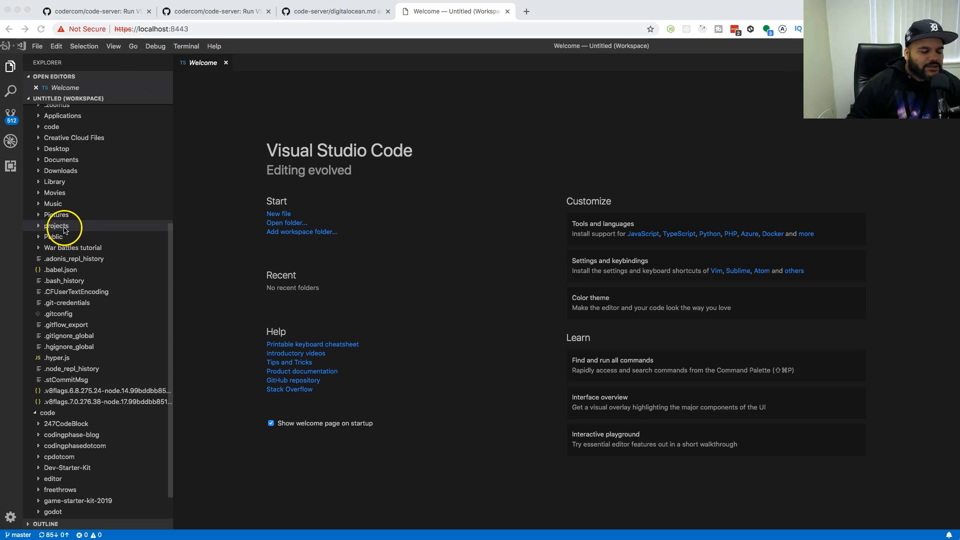
pyautogui.click(57, 226)
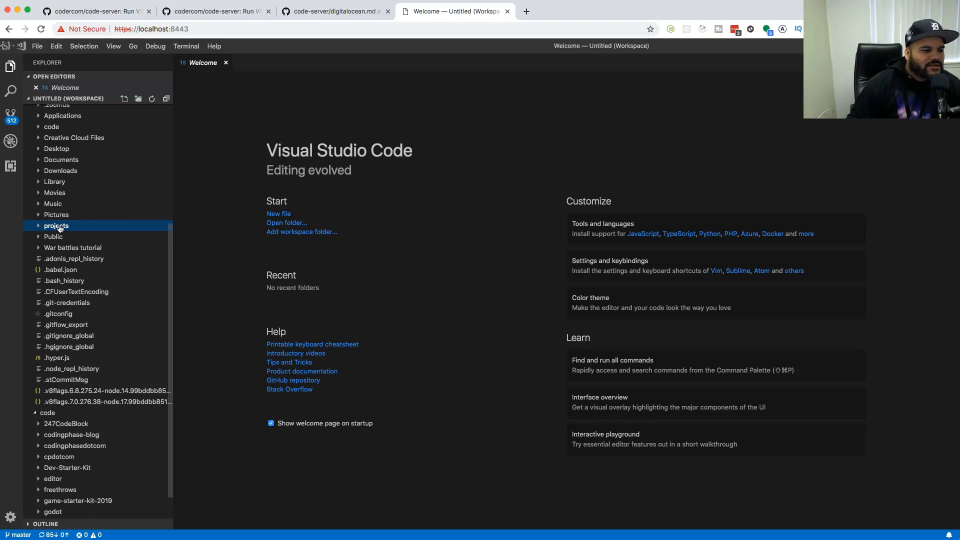
pyautogui.click(56, 226)
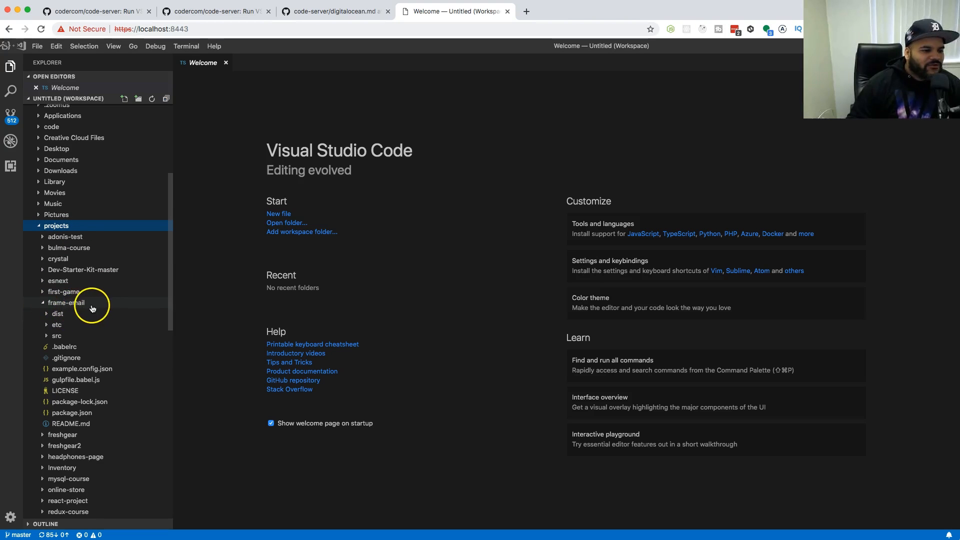
pyautogui.scroll(-3)
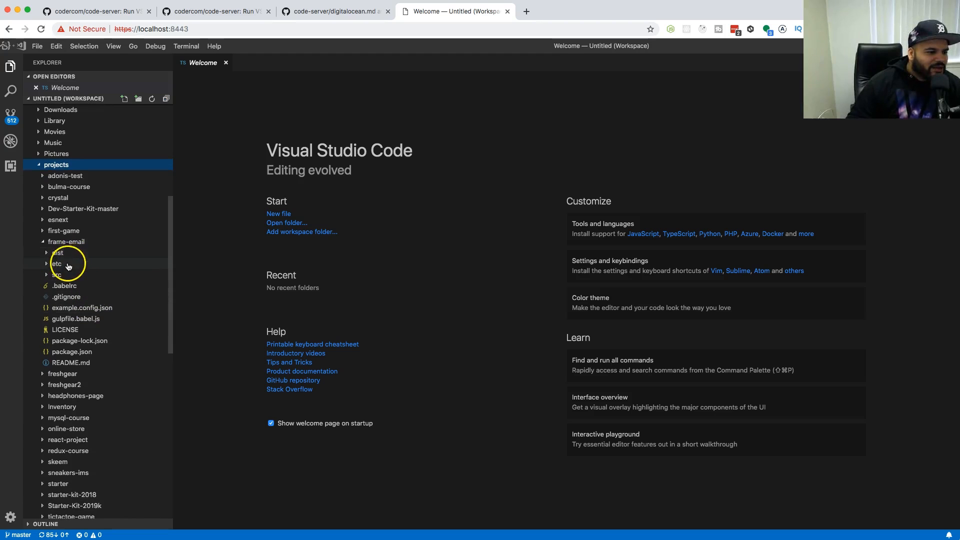
pyautogui.click(58, 252)
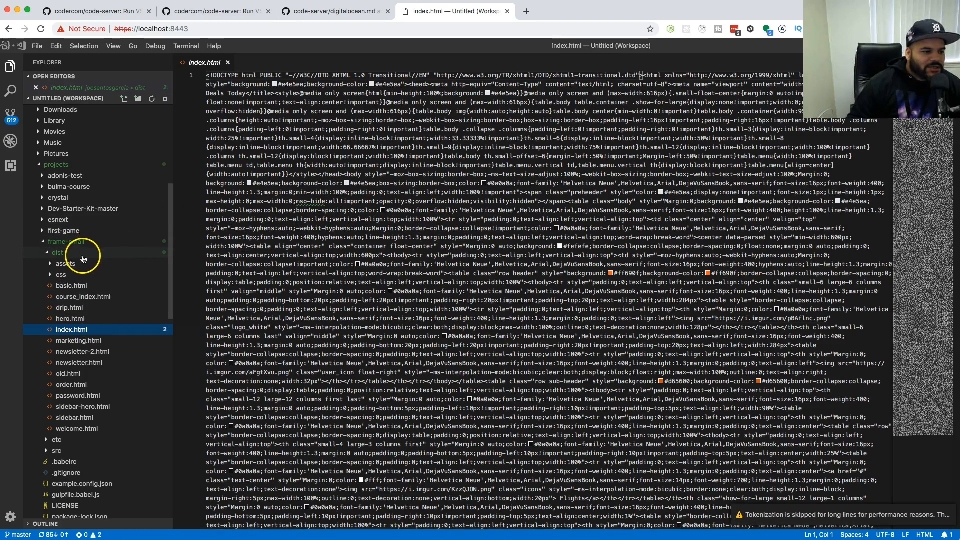
pyautogui.click(66, 241)
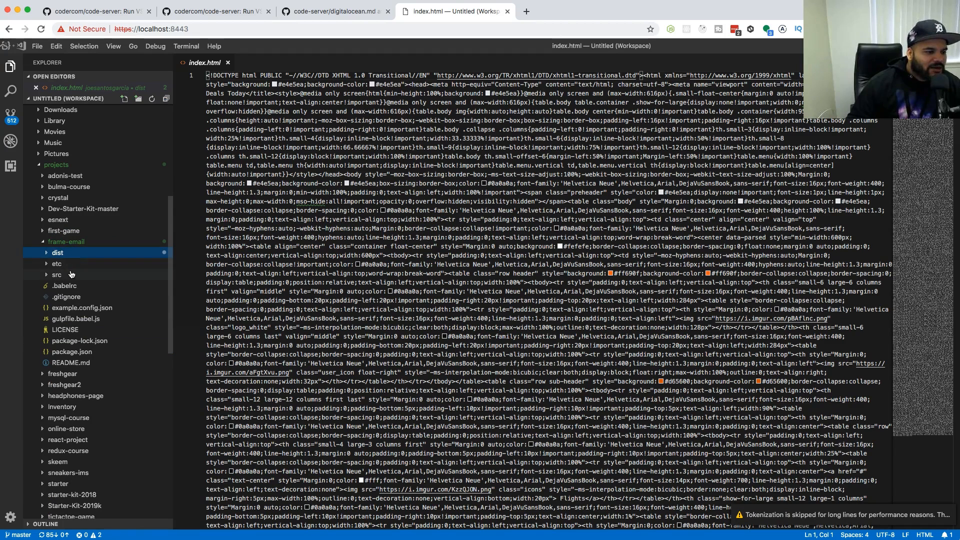
pyautogui.click(56, 274)
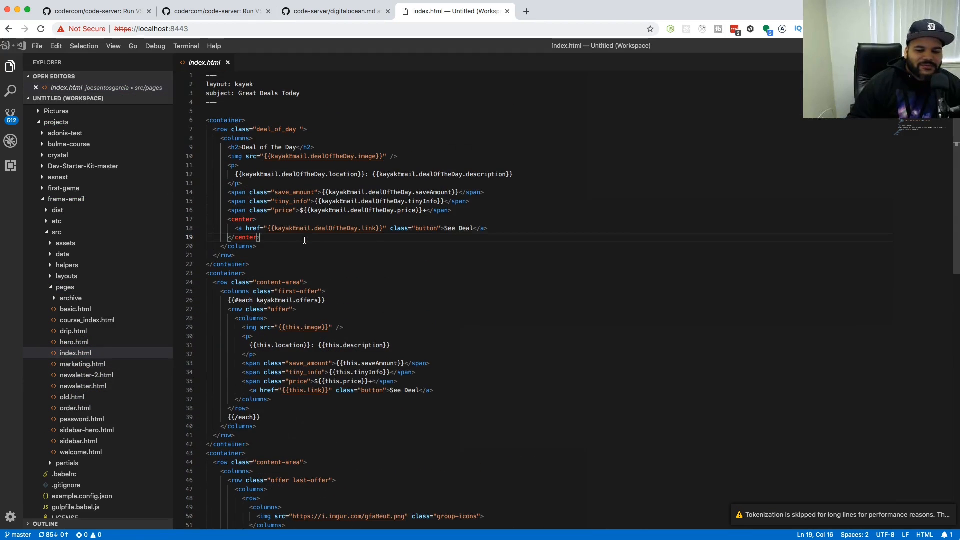
pyautogui.moveTo(325, 228)
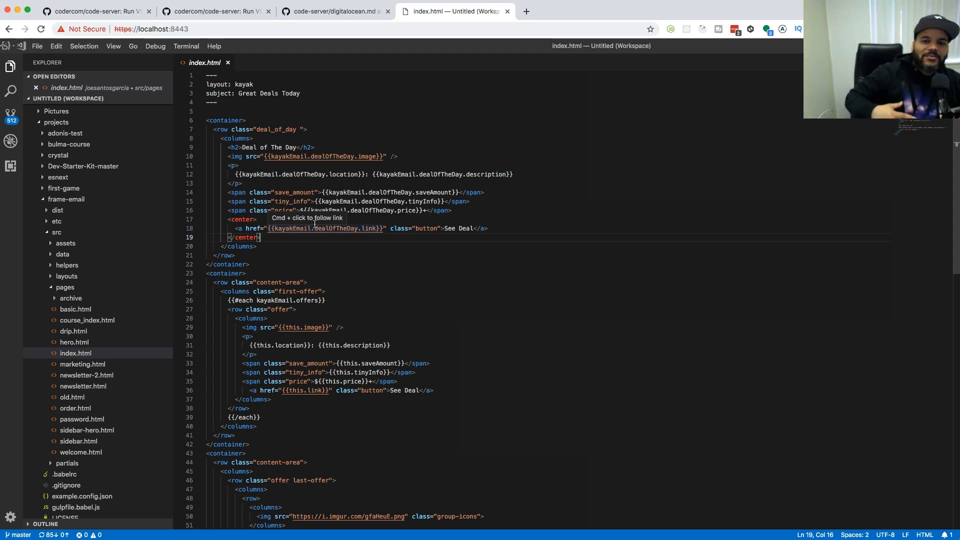
pyautogui.moveTo(315, 222)
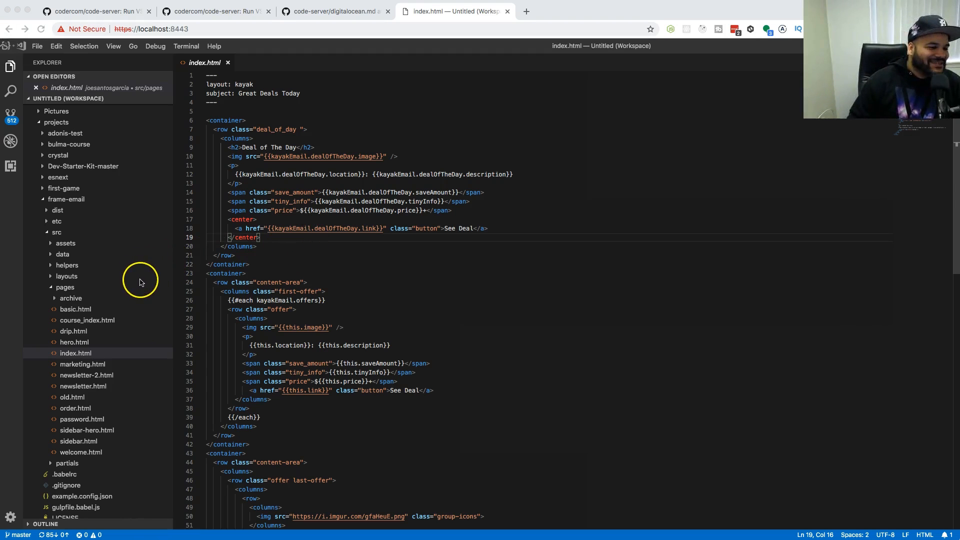
pyautogui.moveTo(292, 54)
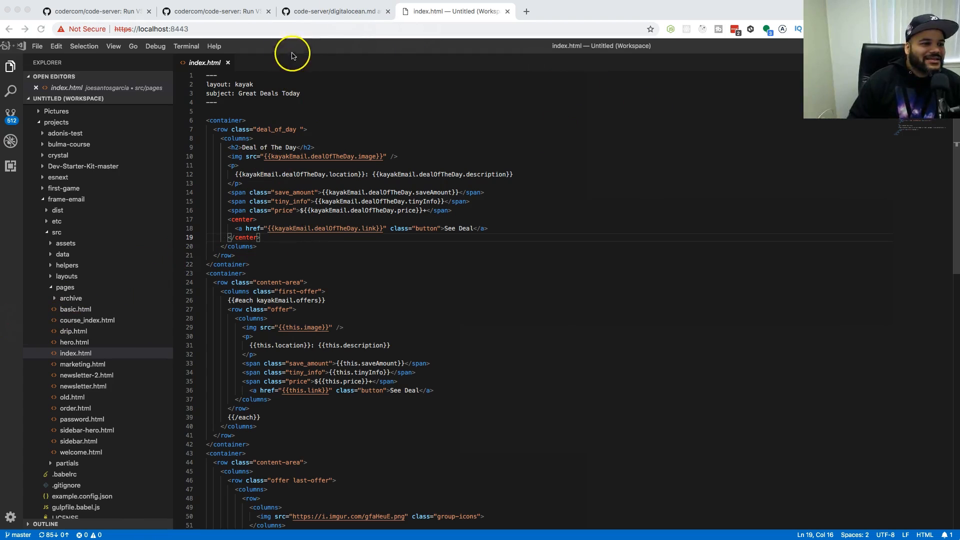
# Step: Return to the code-server GitHub README and scroll to Getting Started and quickstart guides
pyautogui.click(215, 11)
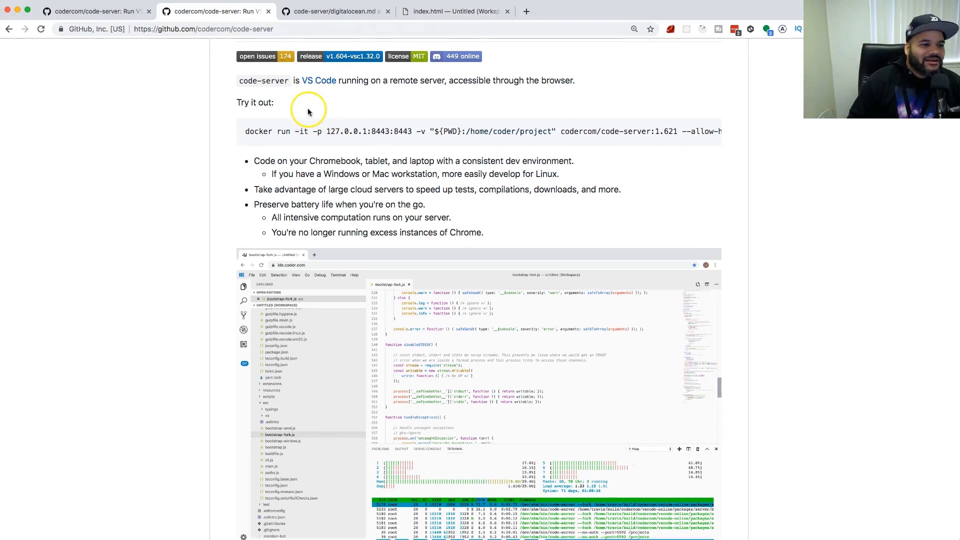
pyautogui.scroll(-3)
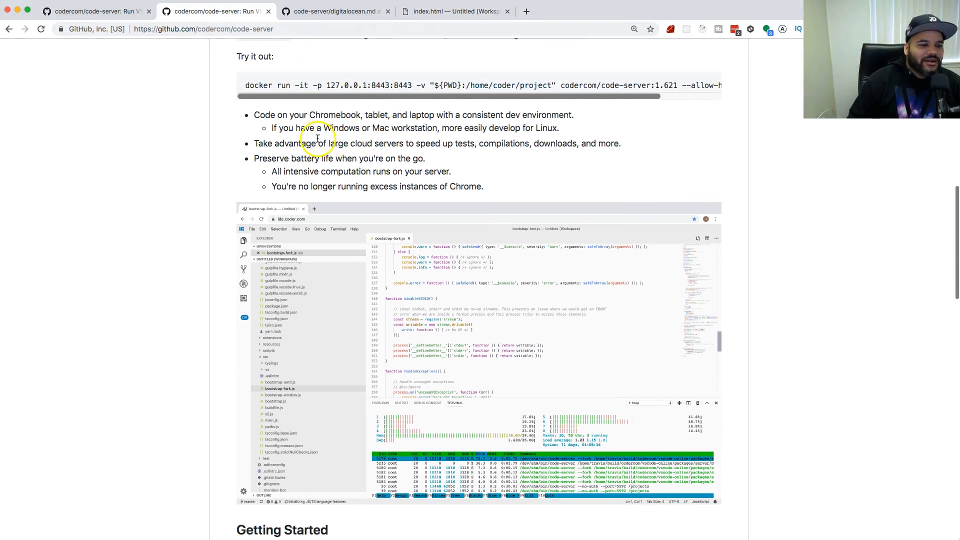
pyautogui.scroll(-3)
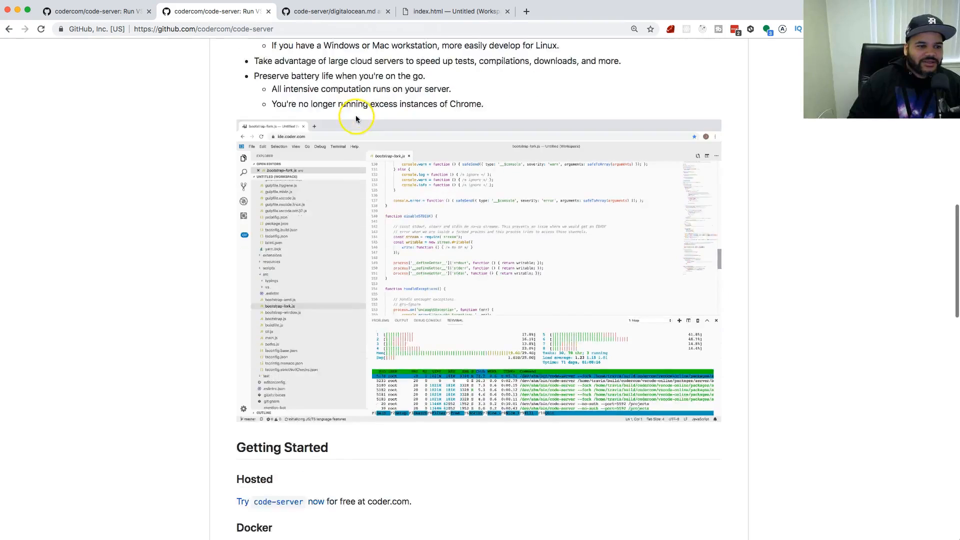
pyautogui.scroll(-3)
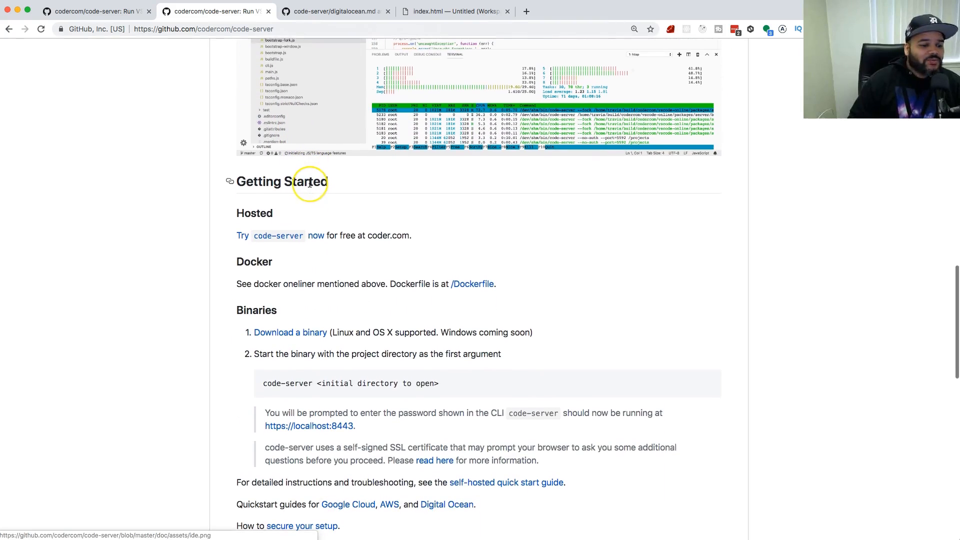
pyautogui.scroll(-3)
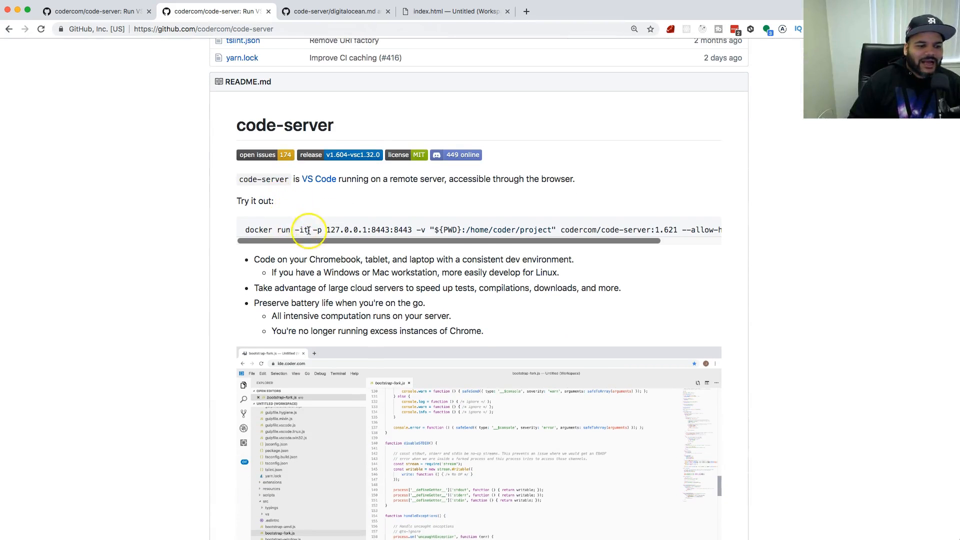
pyautogui.scroll(-3)
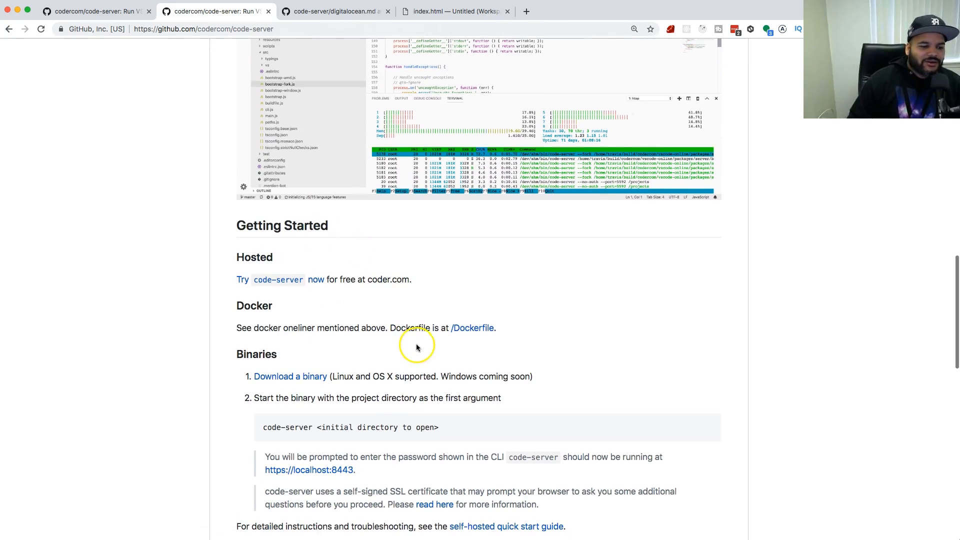
pyautogui.scroll(-3)
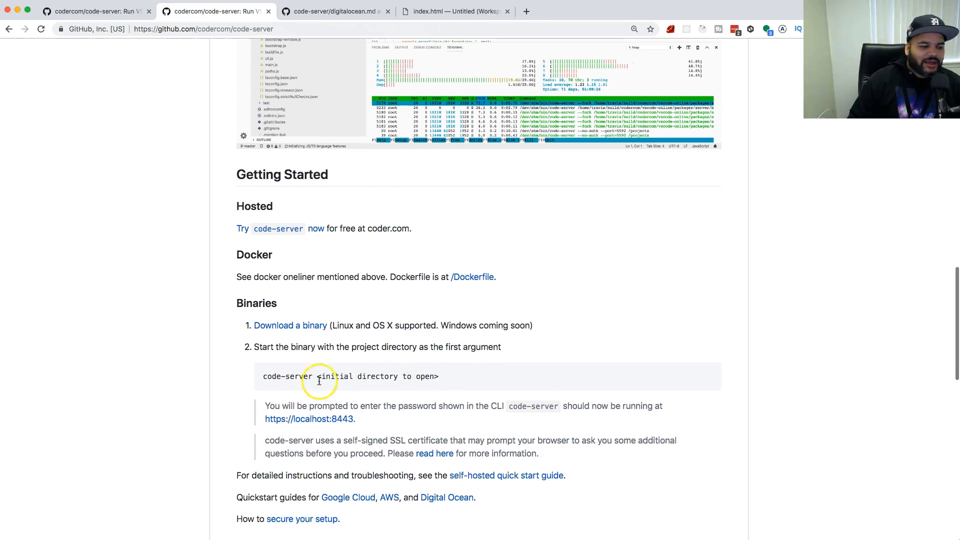
pyautogui.moveTo(319, 368)
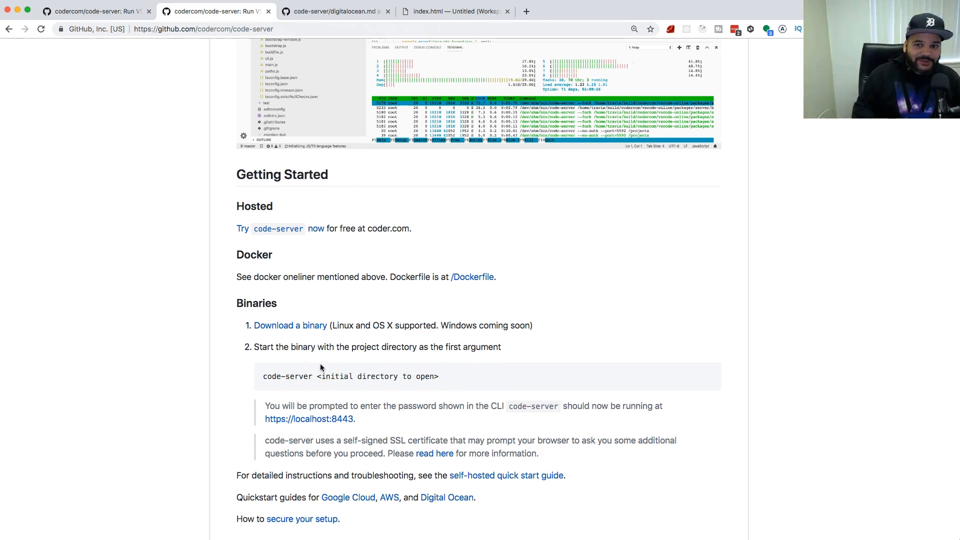
pyautogui.scroll(-3)
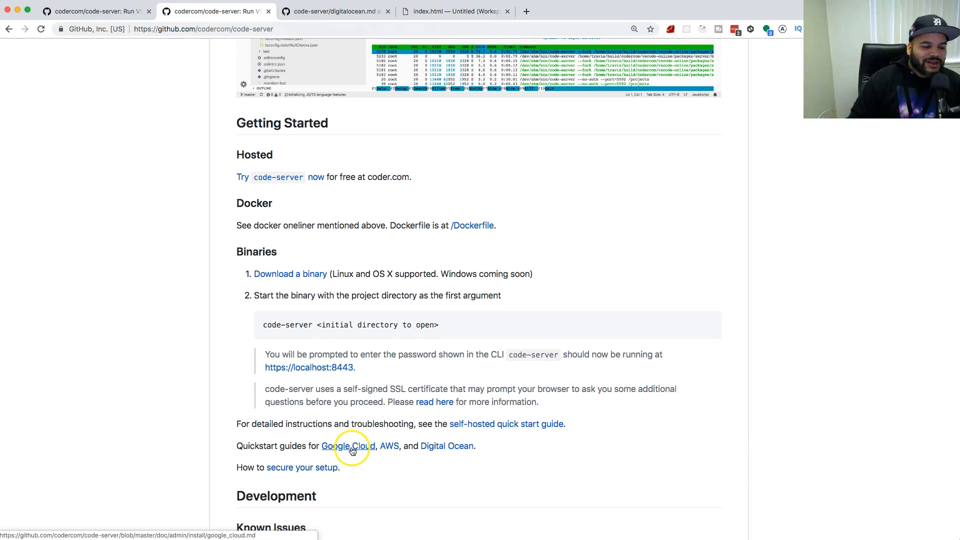
pyautogui.moveTo(390, 445)
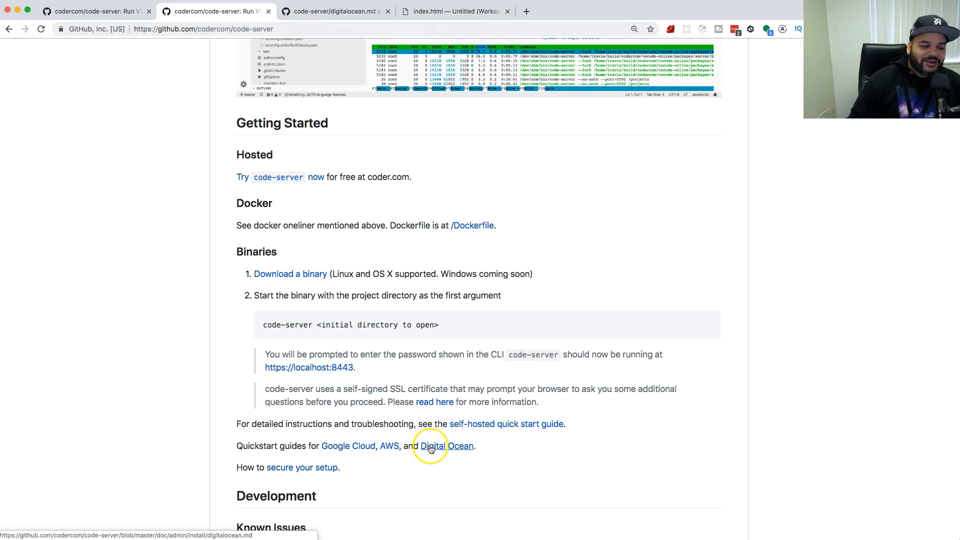
# Step: Open the DigitalOcean quickstart guide and read through its droplet setup and start-server steps
pyautogui.click(447, 445)
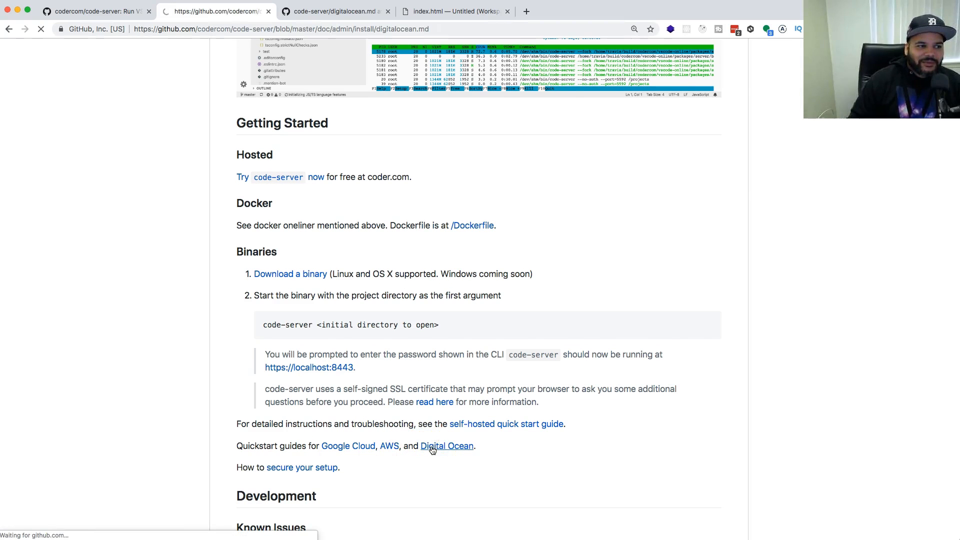
pyautogui.click(447, 445)
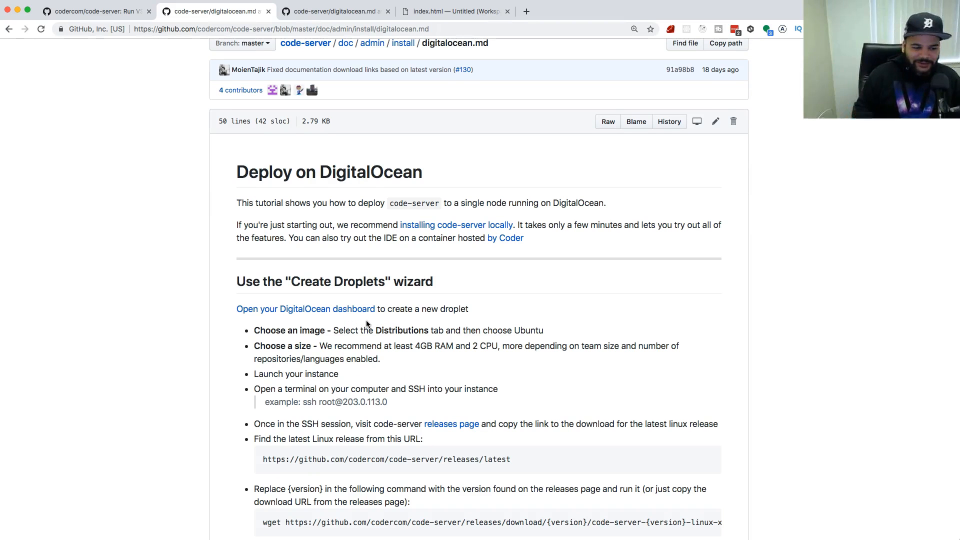
pyautogui.scroll(-3)
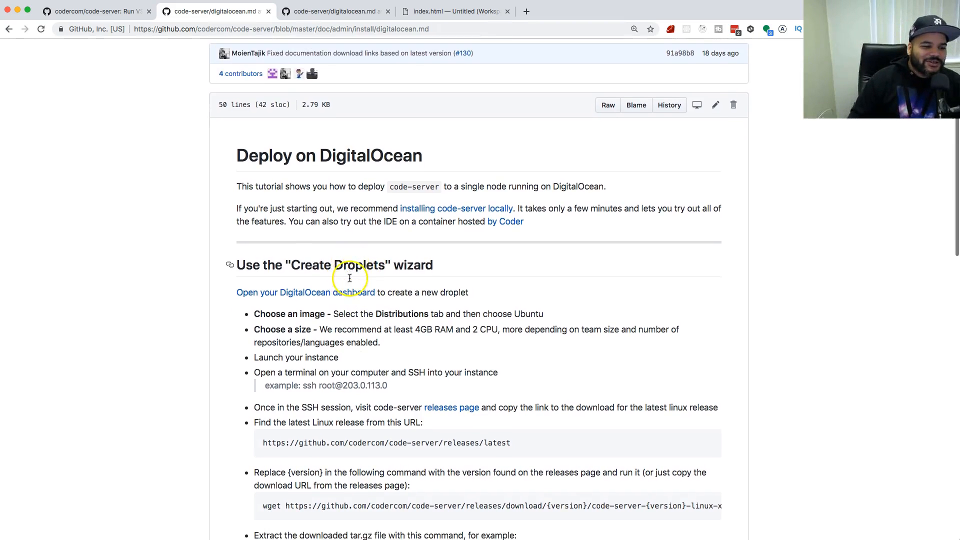
pyautogui.scroll(-3)
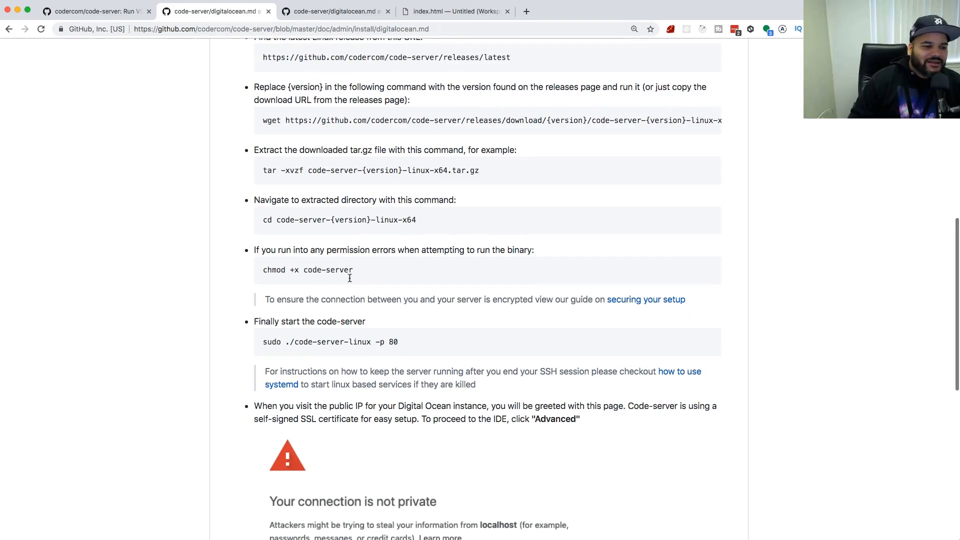
pyautogui.scroll(-3)
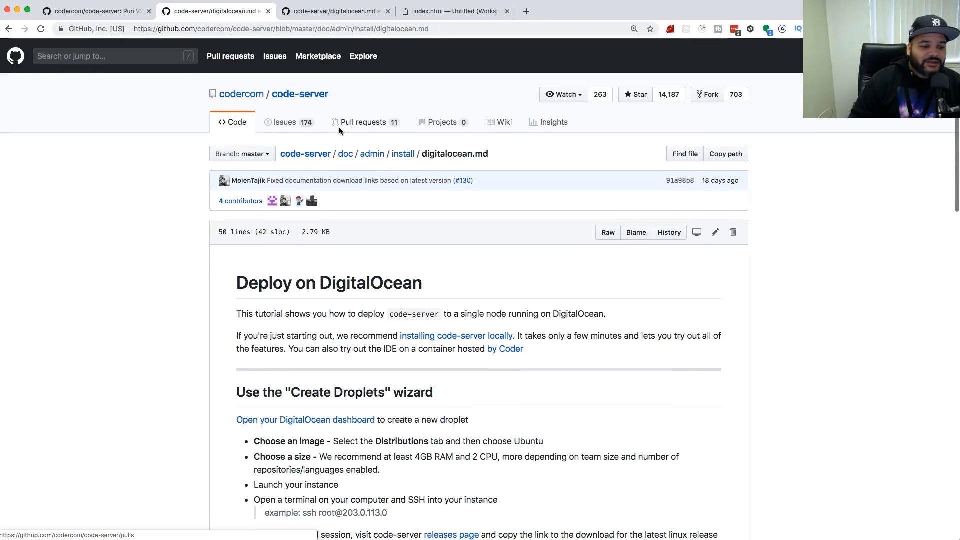
pyautogui.scroll(-3)
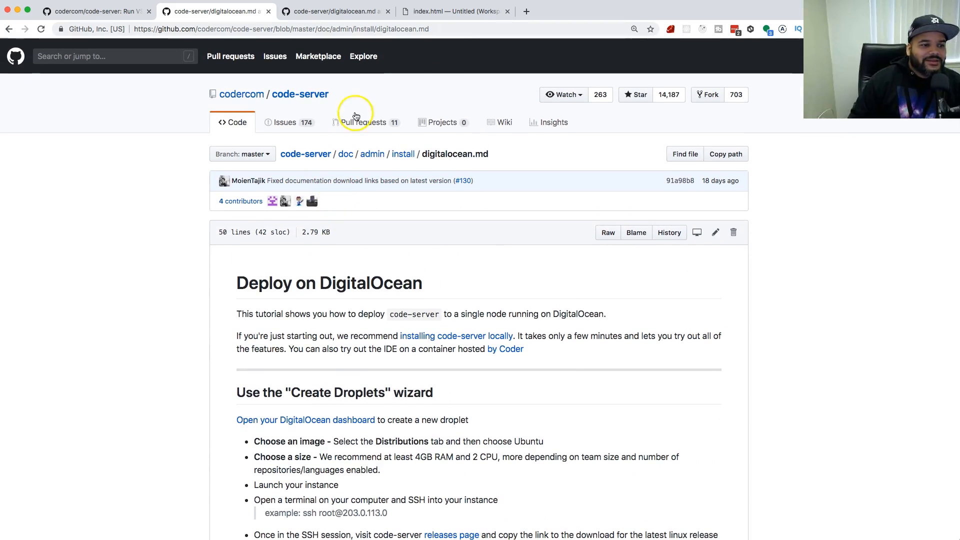
pyautogui.moveTo(459, 232)
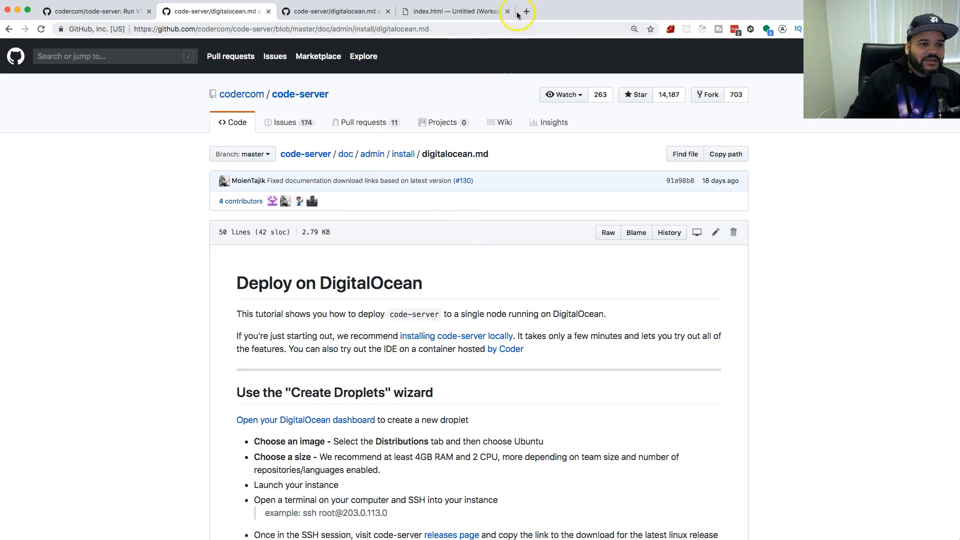
# Step: Open coder.com in a new tab and scroll to the modern-engineer and Enterprise sections
pyautogui.click(526, 11)
pyautogui.write('https://coder.com')
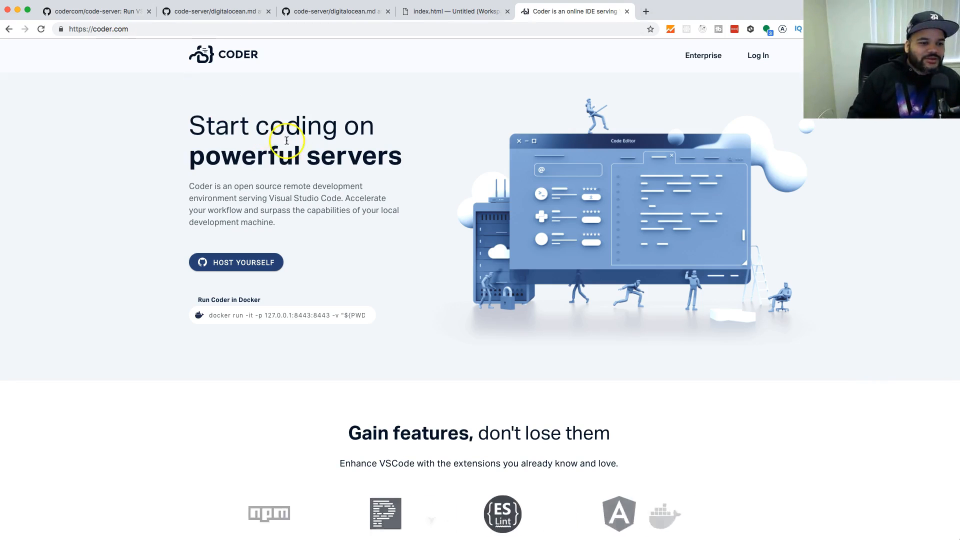
pyautogui.scroll(-3)
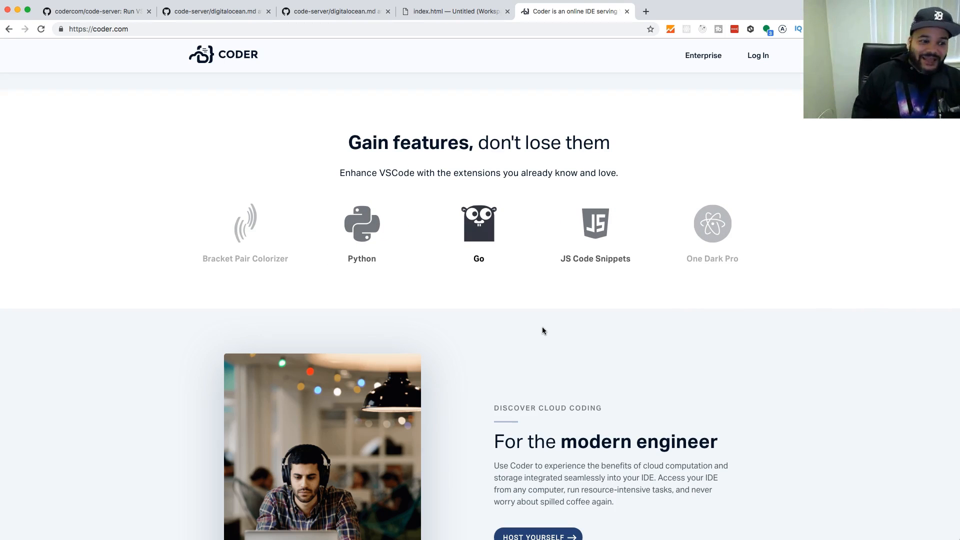
pyautogui.scroll(-3)
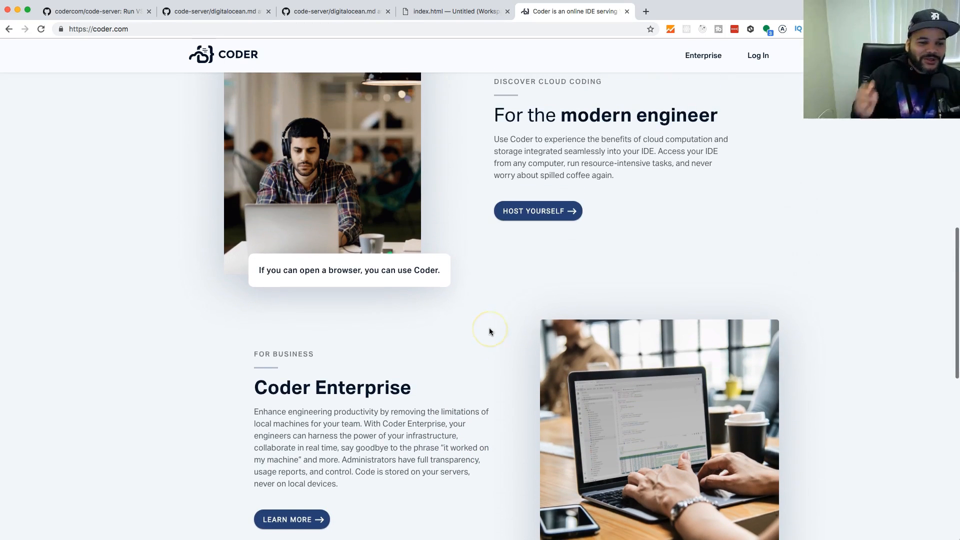
pyautogui.scroll(-3)
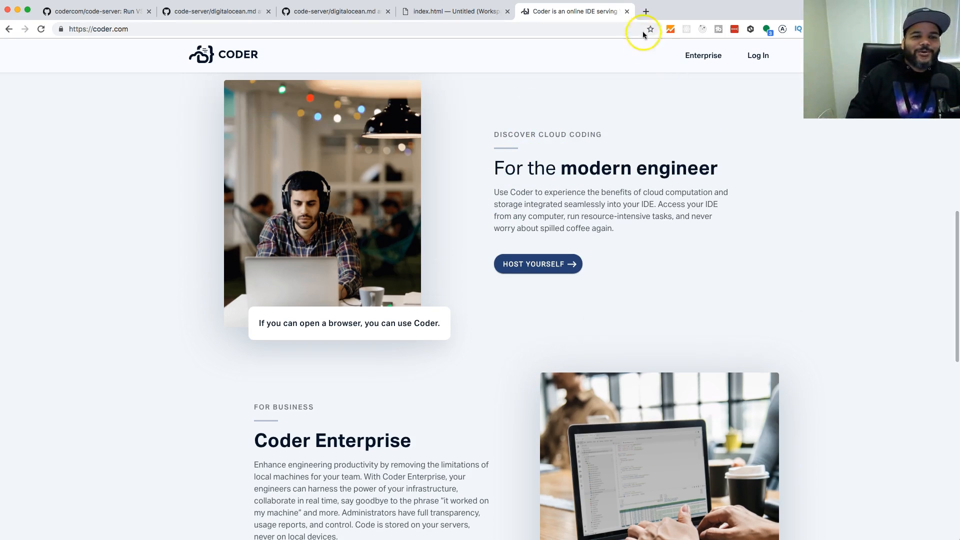
# Step: Open codingphase.com in another tab and scroll through courses, testimonials and pricing plans
pyautogui.click(646, 11)
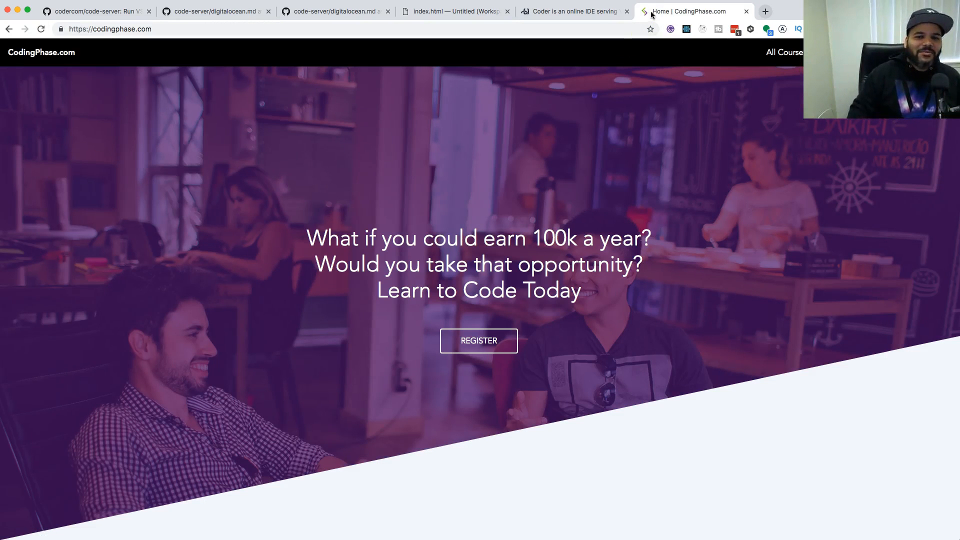
pyautogui.scroll(-3)
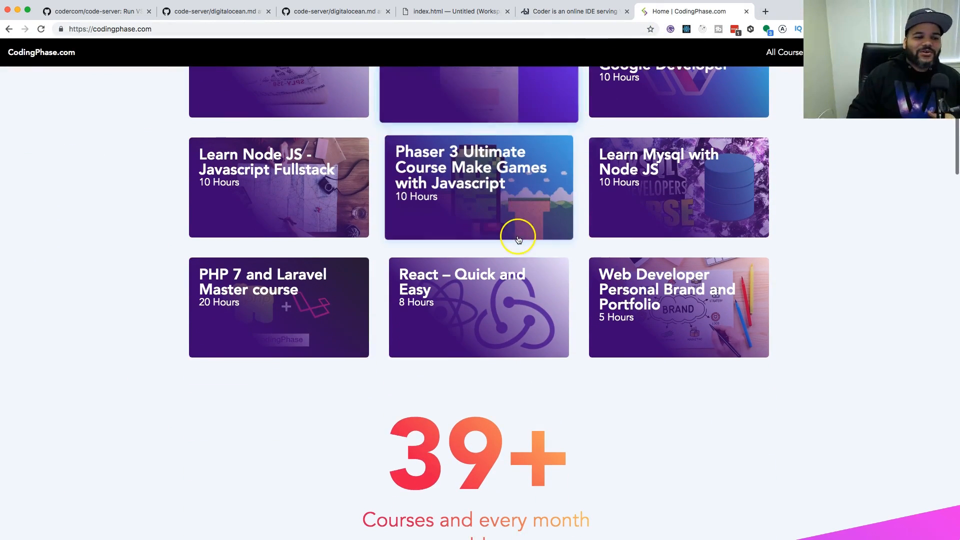
pyautogui.scroll(-3)
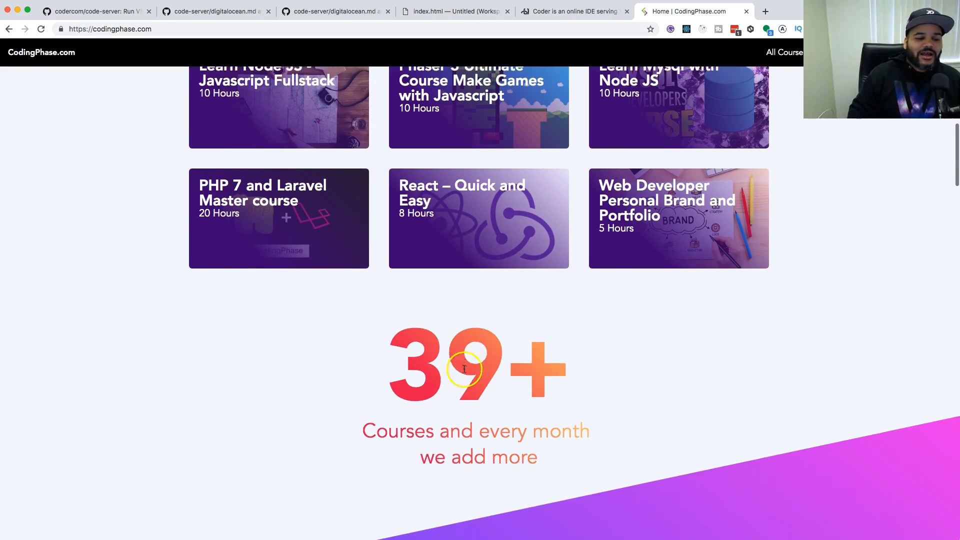
pyautogui.scroll(-3)
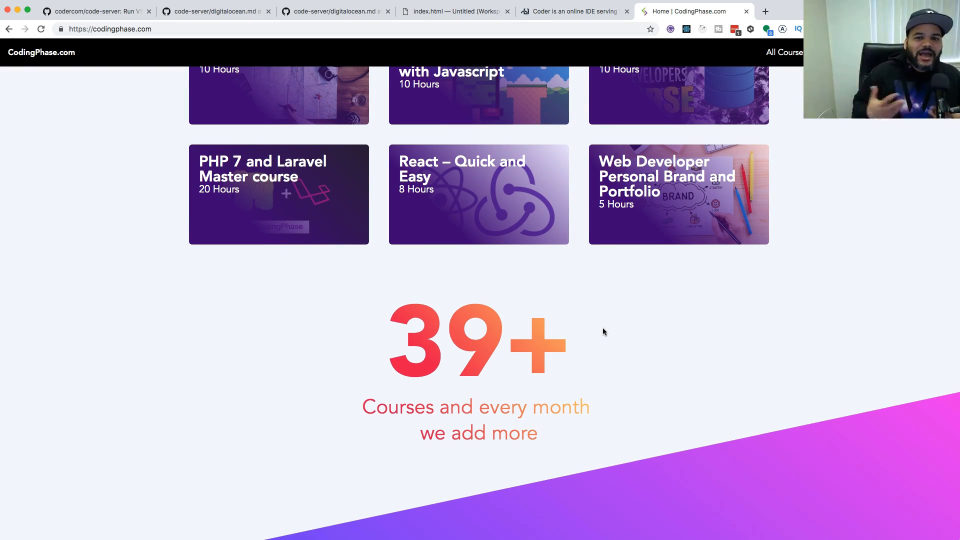
pyautogui.scroll(-3)
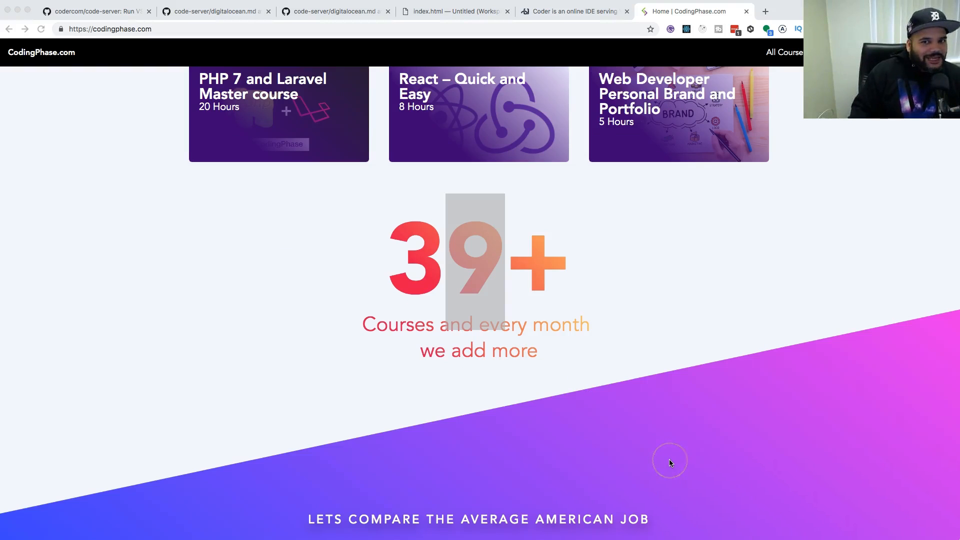
pyautogui.moveTo(636, 447)
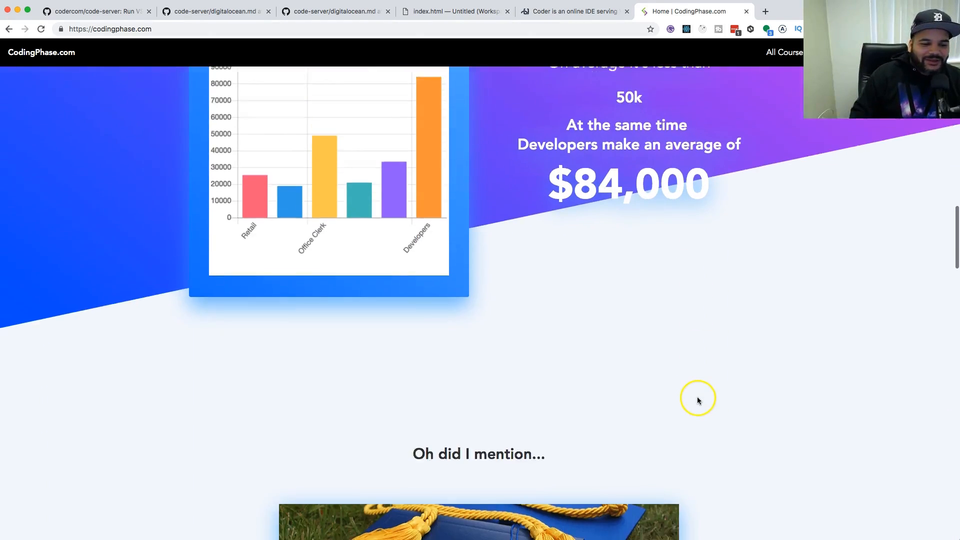
pyautogui.scroll(-3)
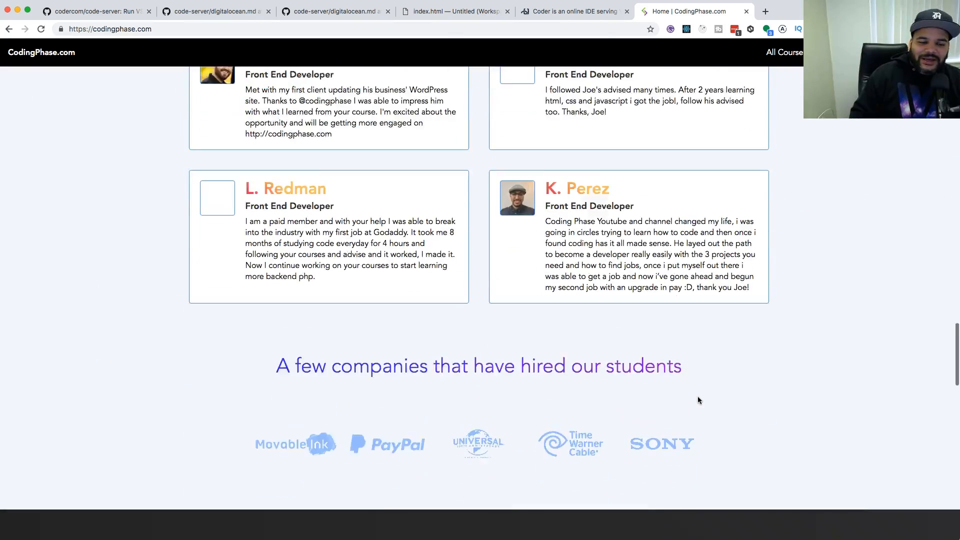
pyautogui.scroll(-3)
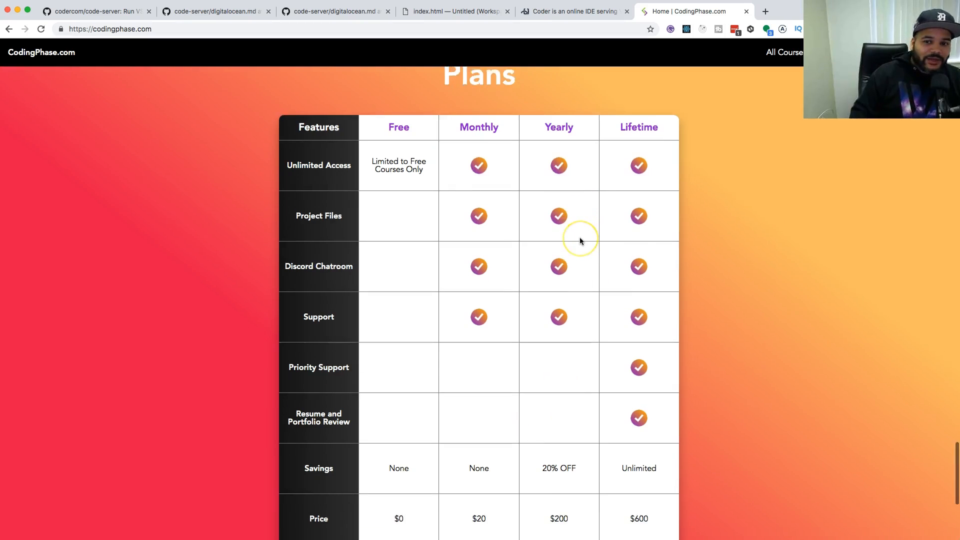
pyautogui.scroll(-3)
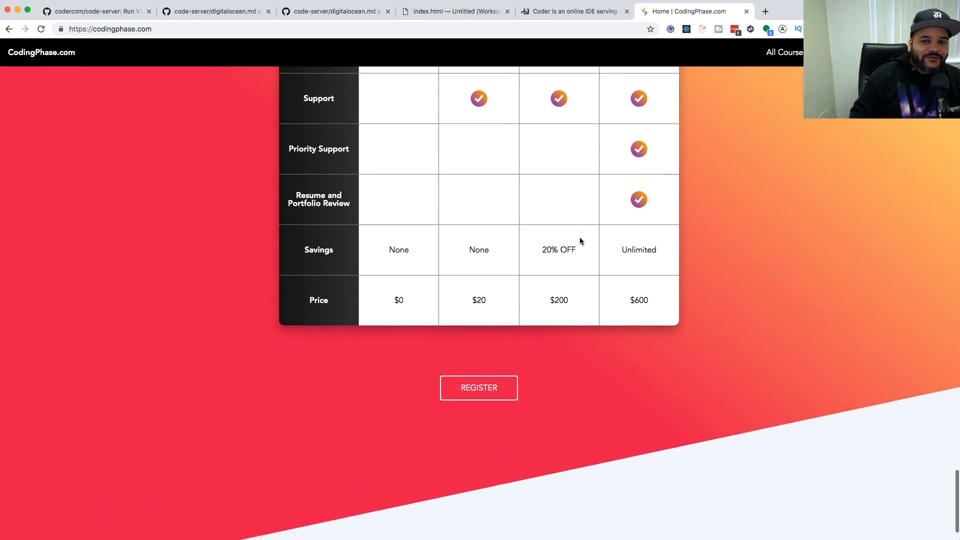
pyautogui.scroll(3)
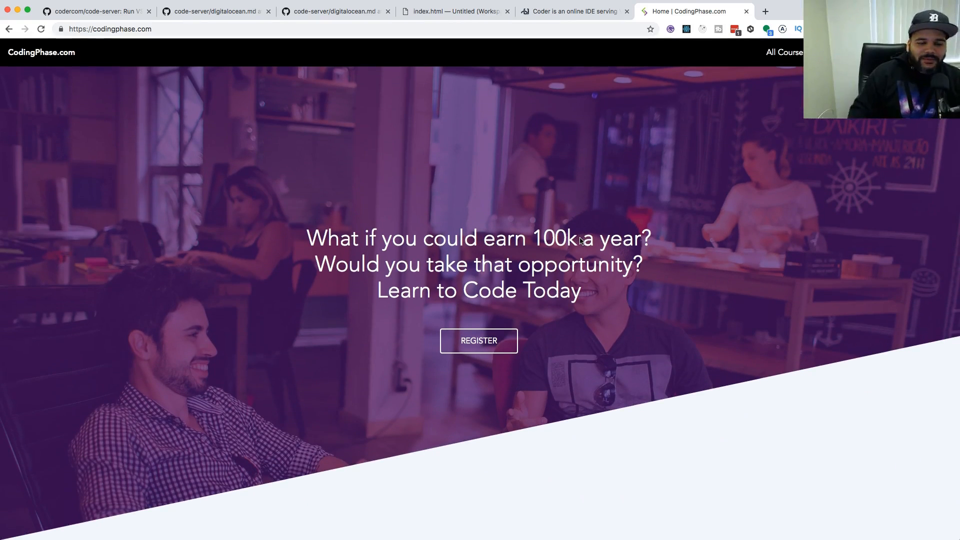